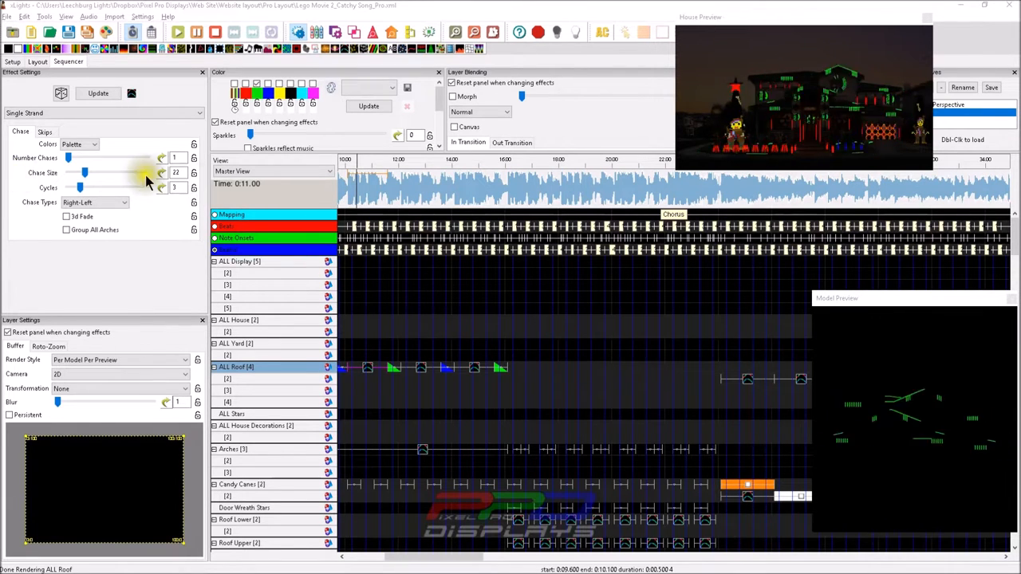
# Step: Bring up the Color Manager from the Settings menu
pyautogui.click(142, 19)
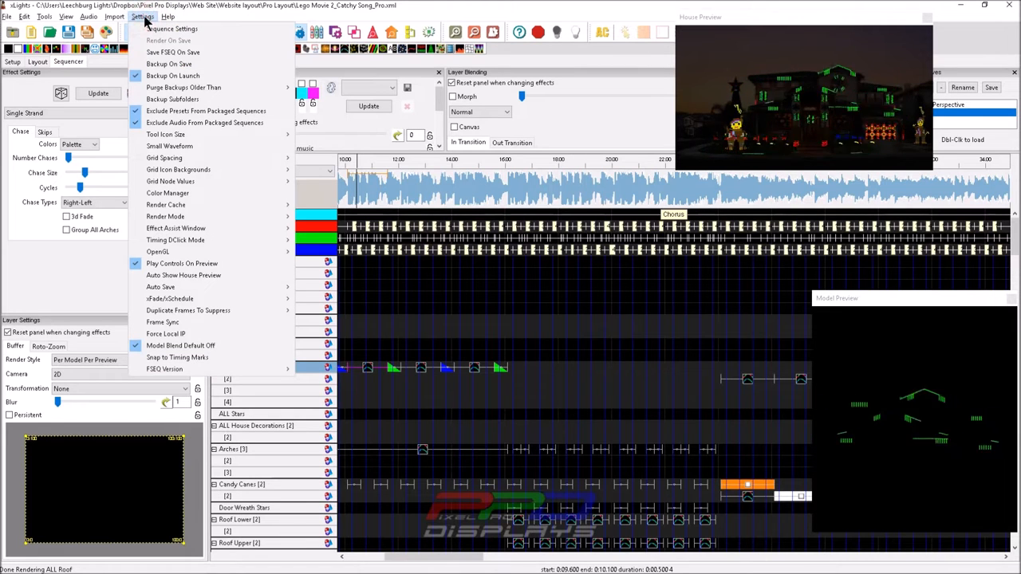
pyautogui.moveTo(167, 204)
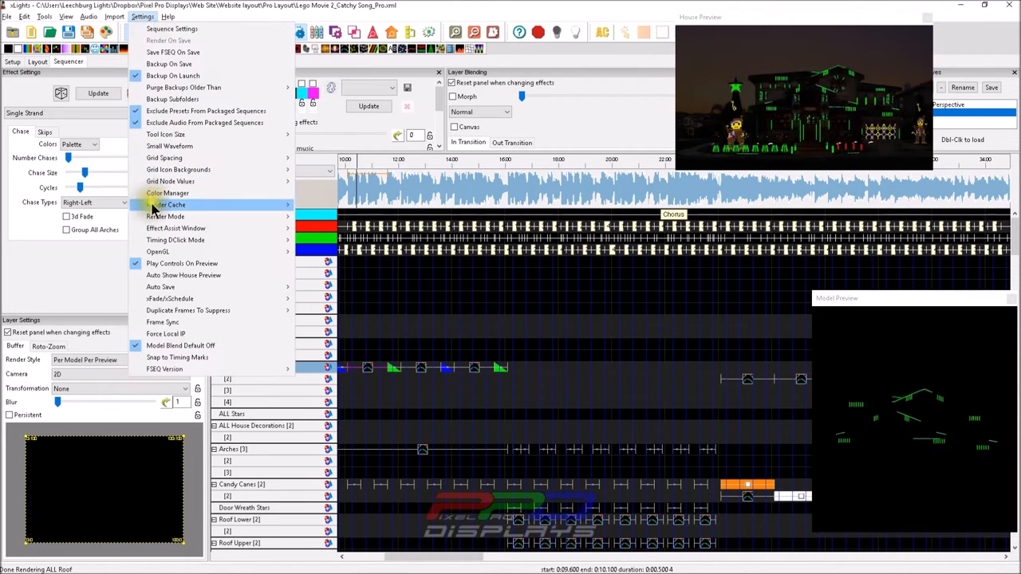
pyautogui.click(166, 193)
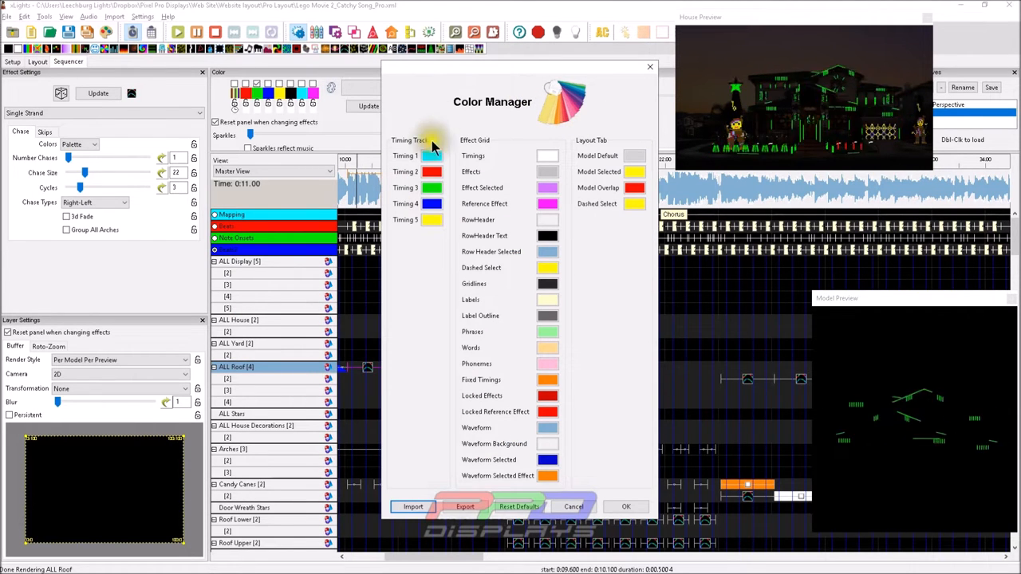
# Step: Recolour the timing tracks so Timing 2 is orange and Timing 4 is magenta
pyautogui.click(434, 156)
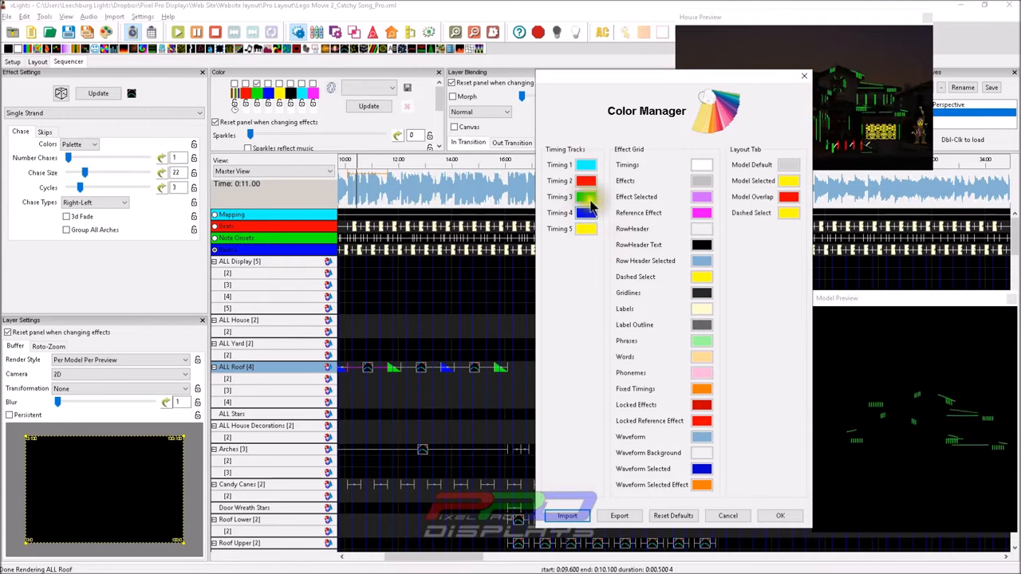
pyautogui.click(584, 214)
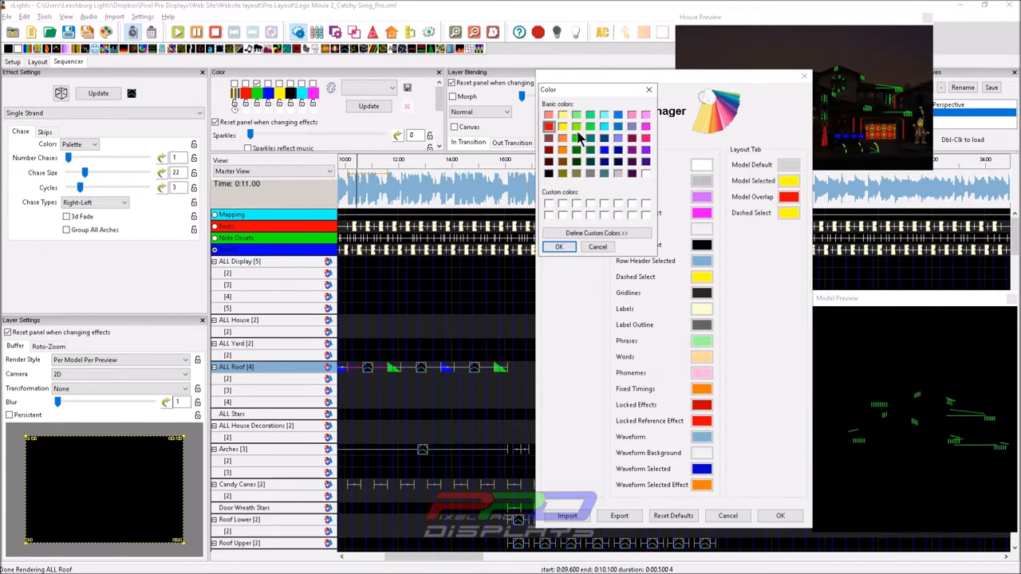
pyautogui.click(564, 150)
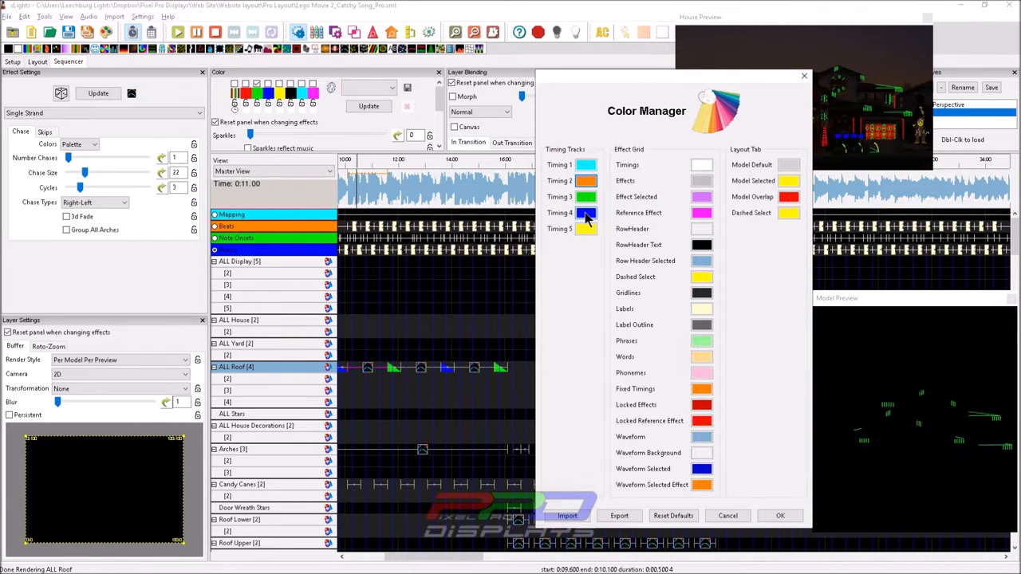
pyautogui.click(587, 214)
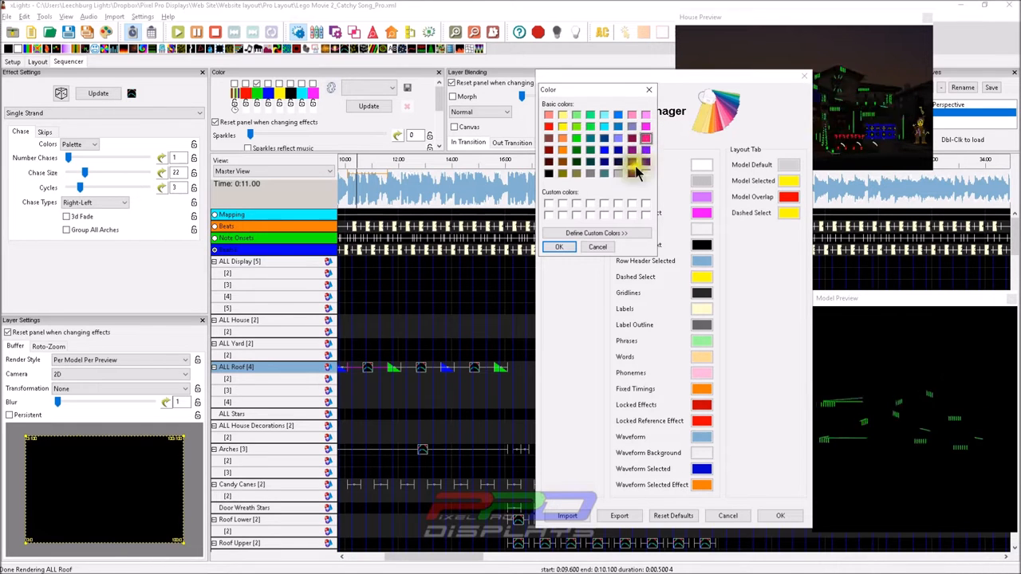
pyautogui.click(559, 246)
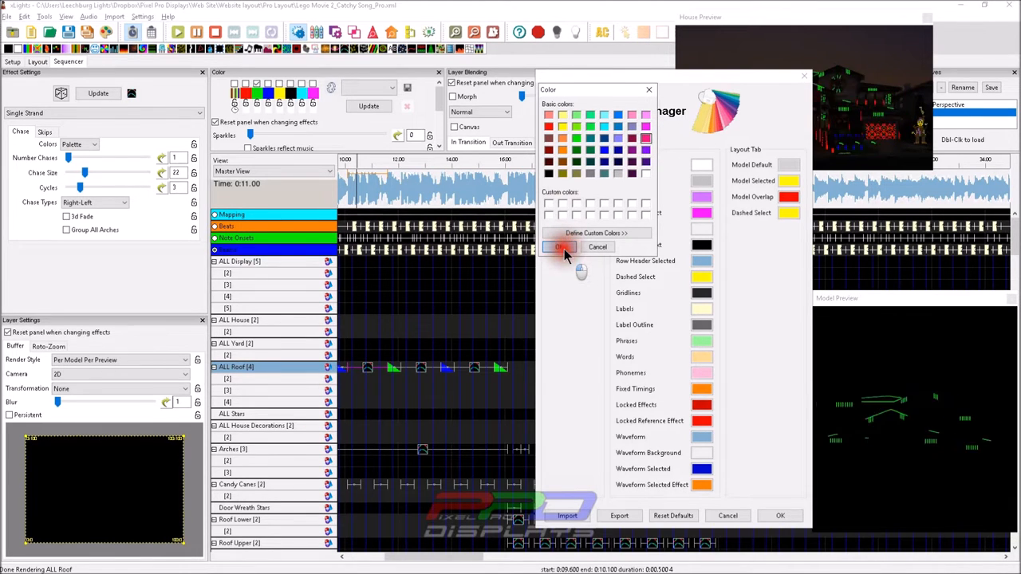
pyautogui.click(560, 246)
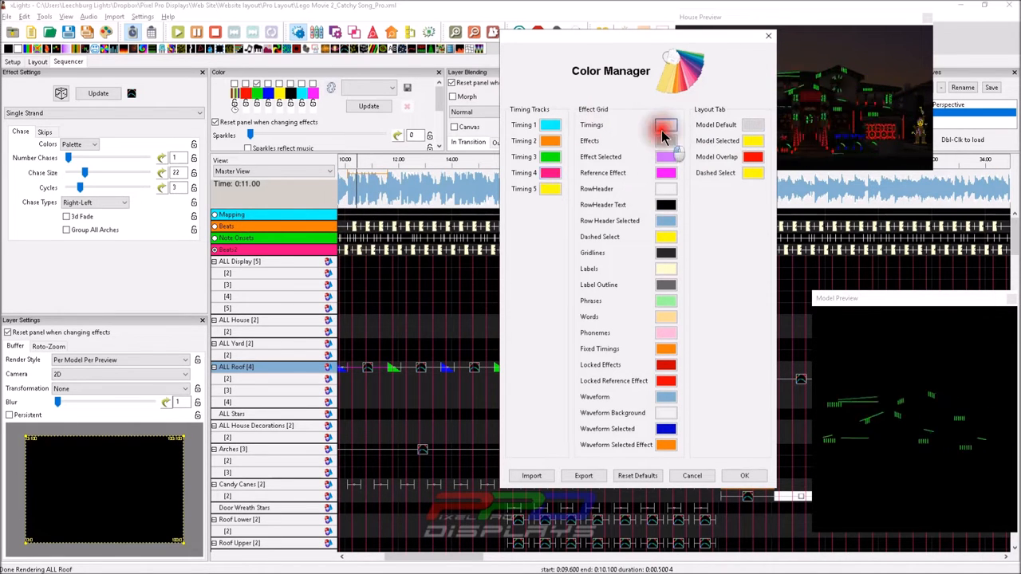
# Step: Set the effect grid Timings colour to white after trying pink and teal
pyautogui.click(665, 125)
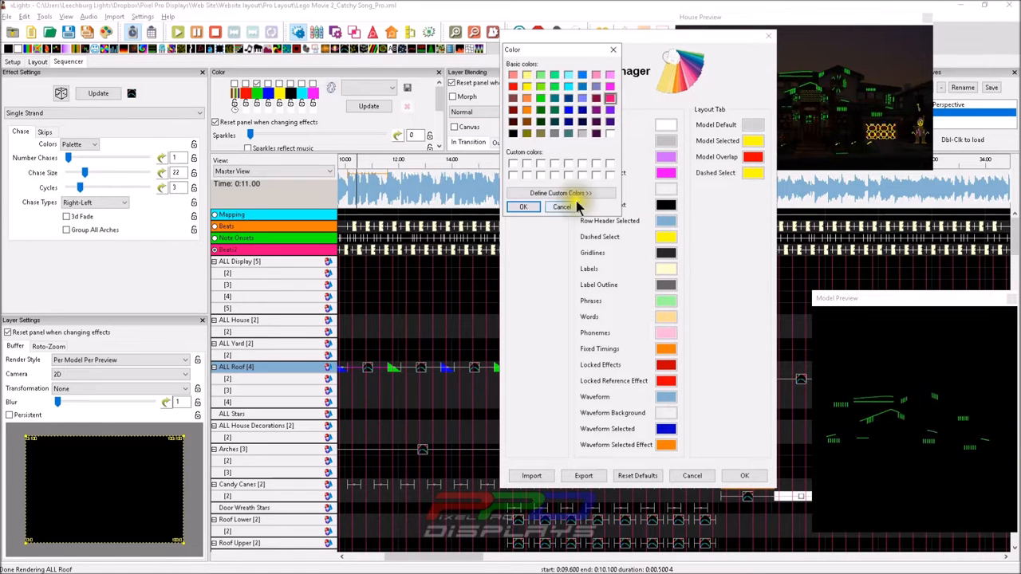
pyautogui.click(523, 207)
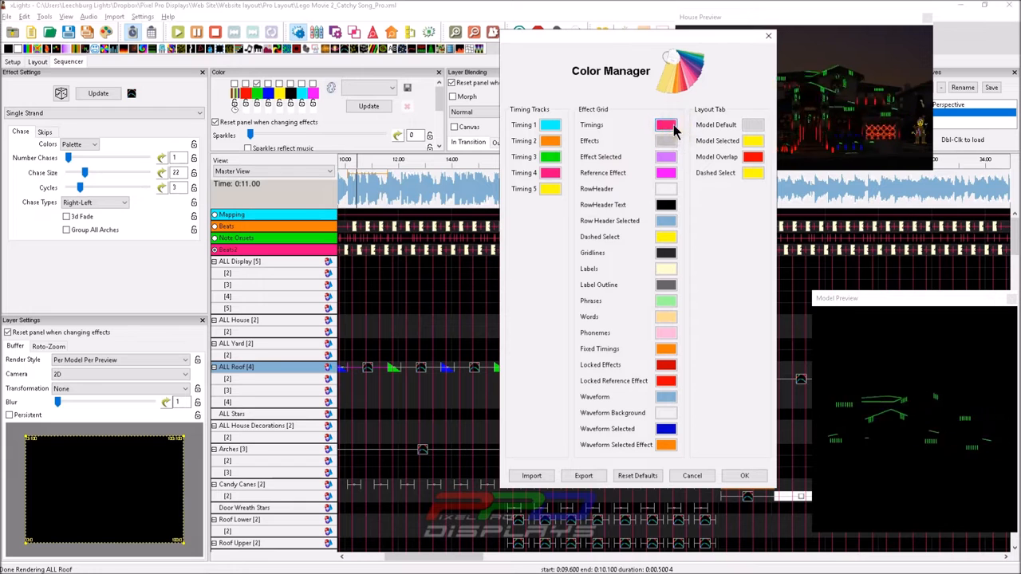
pyautogui.click(665, 125)
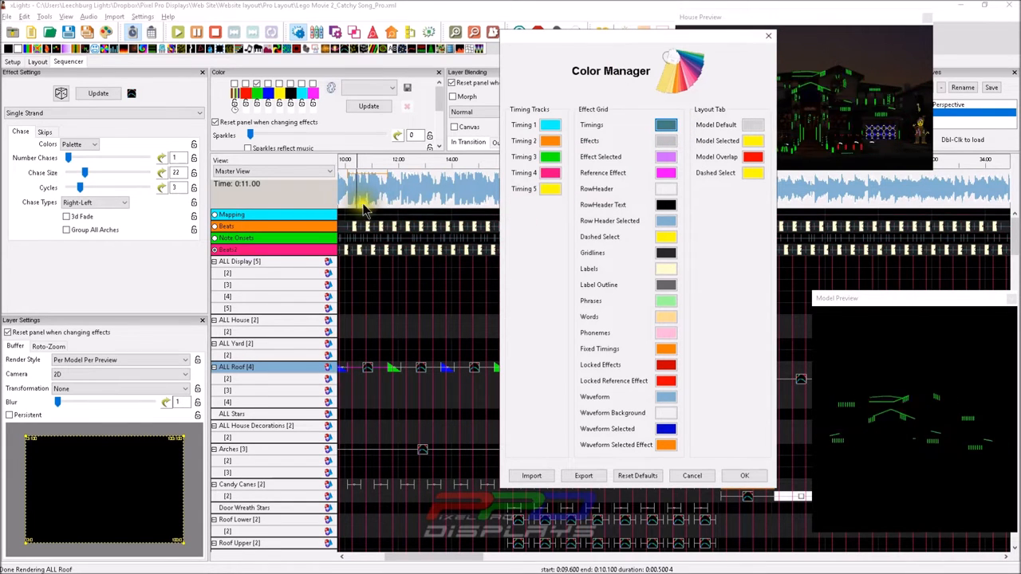
pyautogui.click(667, 124)
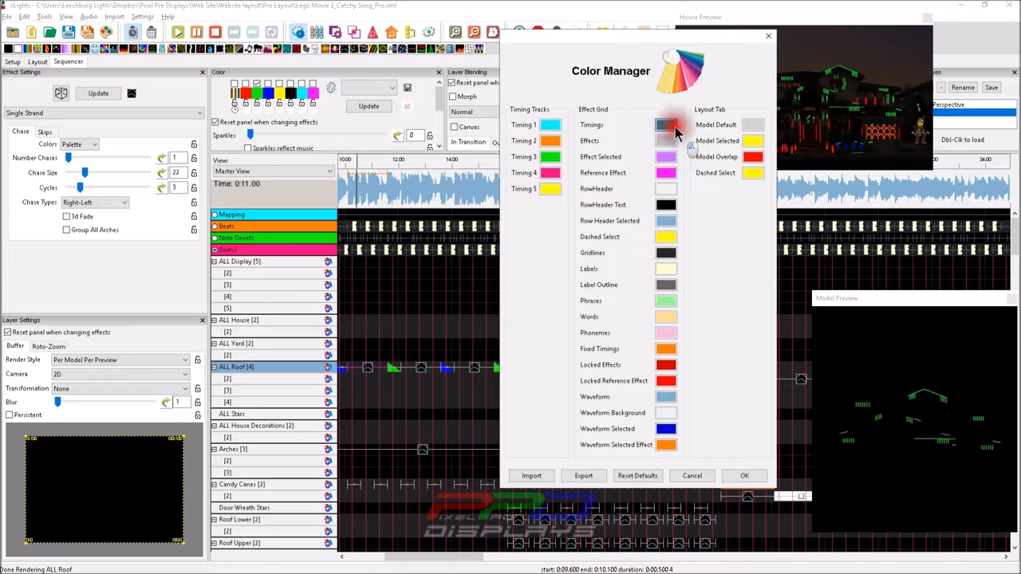
pyautogui.click(666, 124)
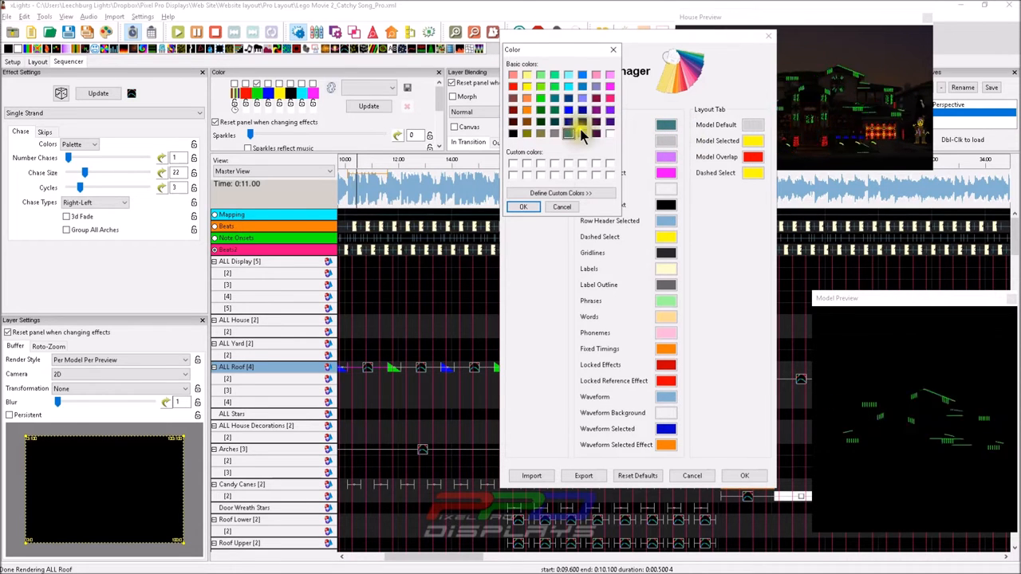
pyautogui.click(524, 207)
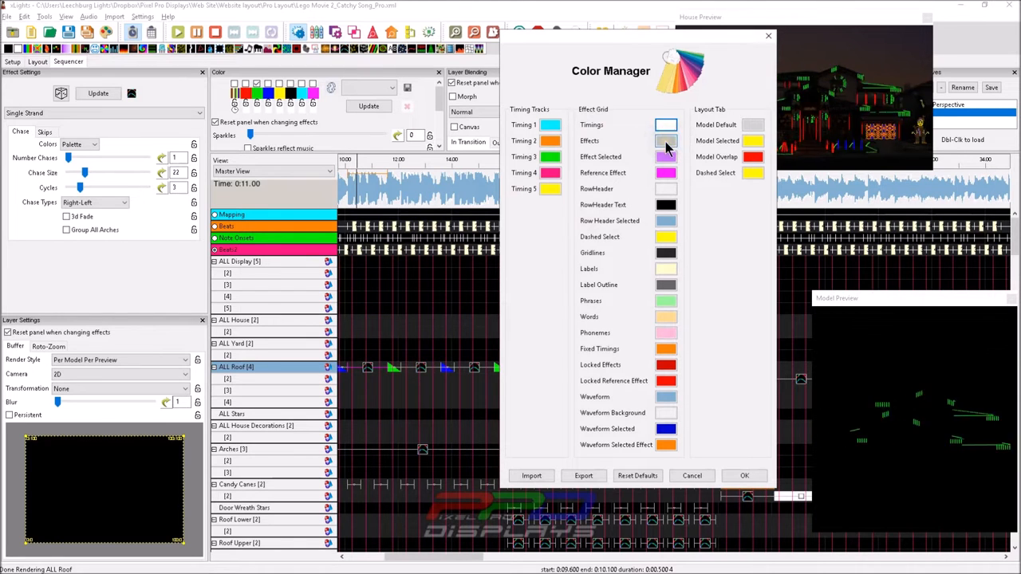
# Step: Make Effects yellow, Effect Selected cyan, and Reference Effect yellow in the effect grid
pyautogui.click(667, 140)
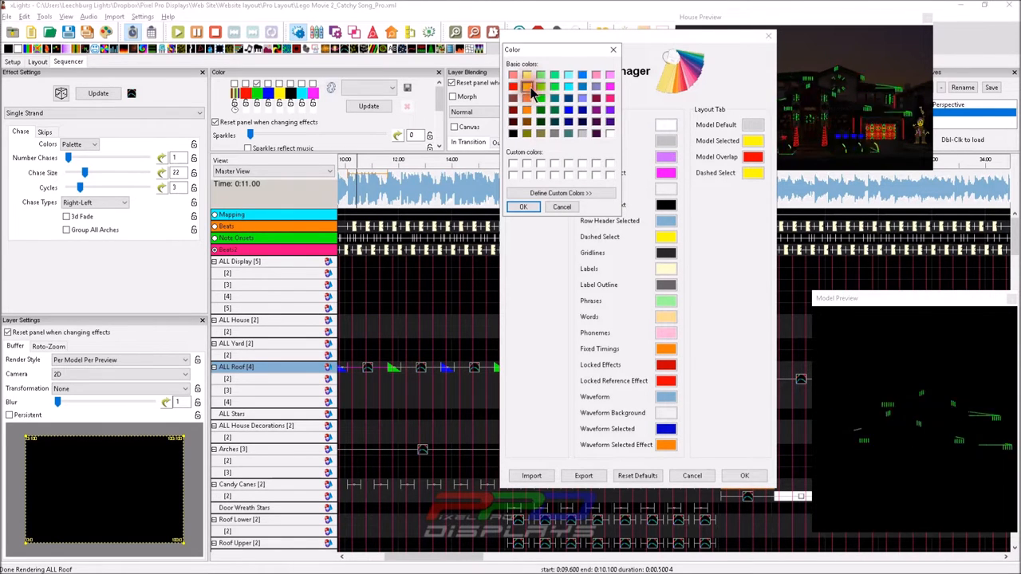
pyautogui.click(523, 207)
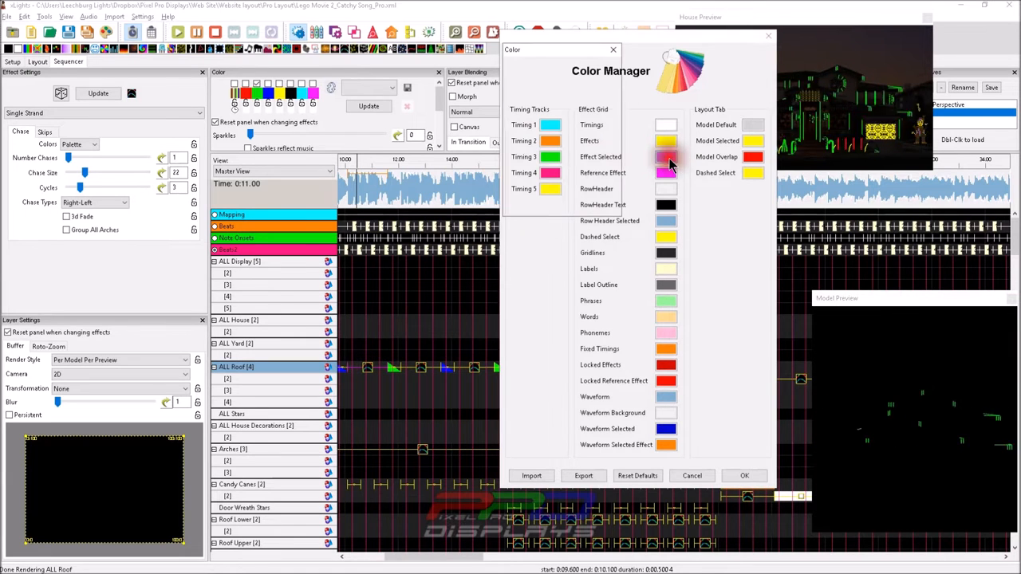
pyautogui.click(667, 156)
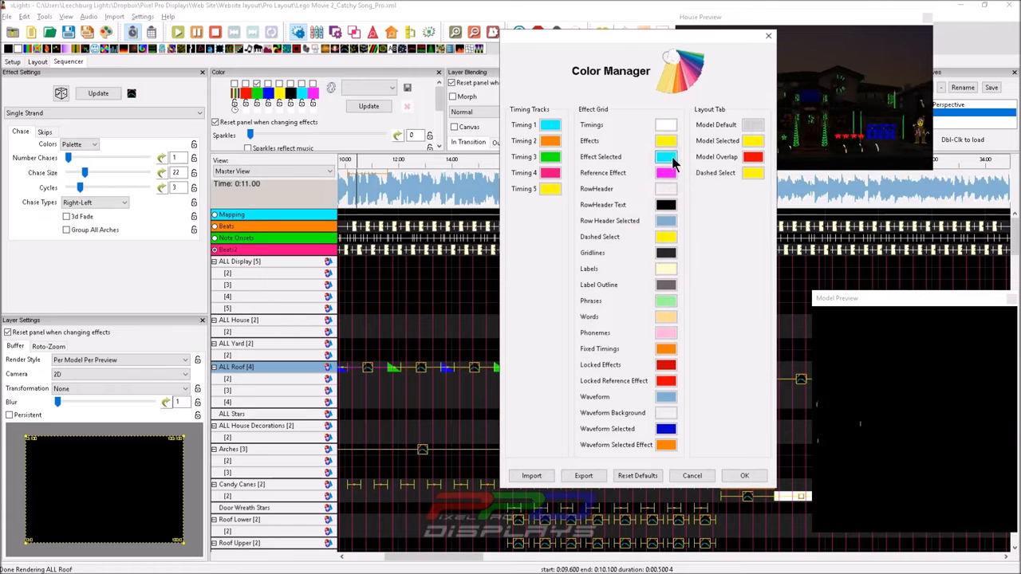
pyautogui.click(665, 157)
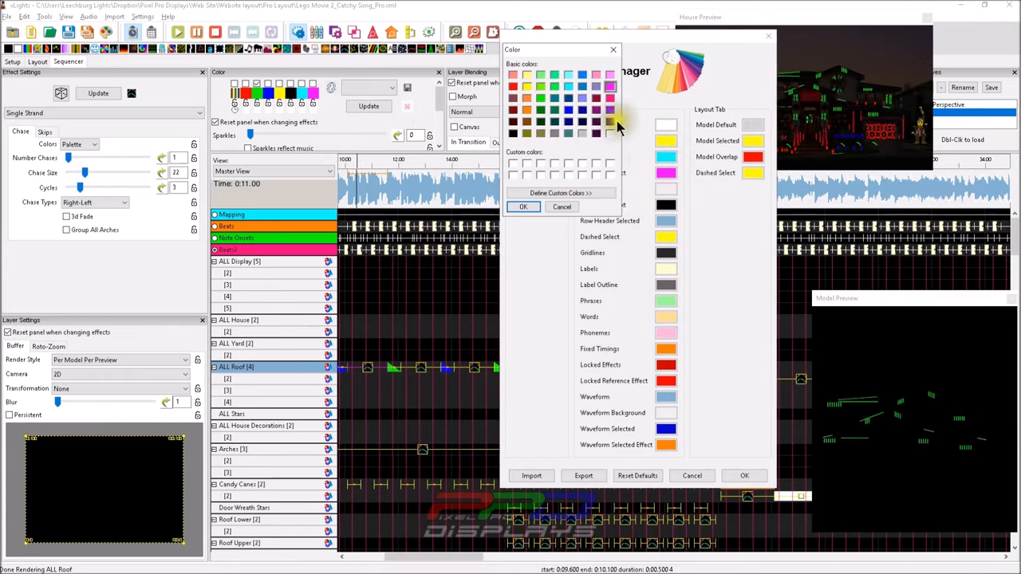
pyautogui.click(524, 208)
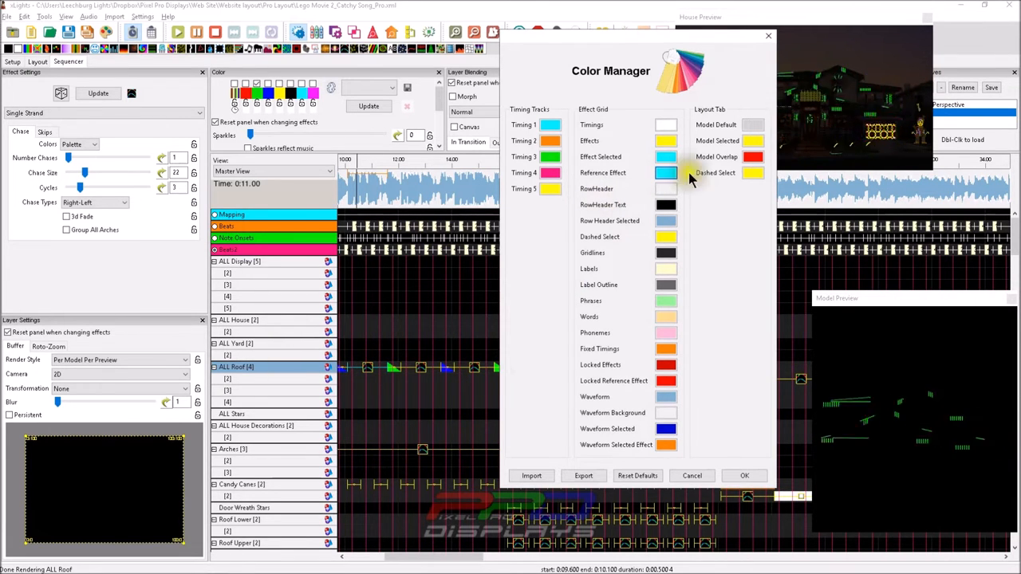
# Step: Set black row headers and a purple Row Header Selected colour in the effect grid
pyautogui.click(667, 172)
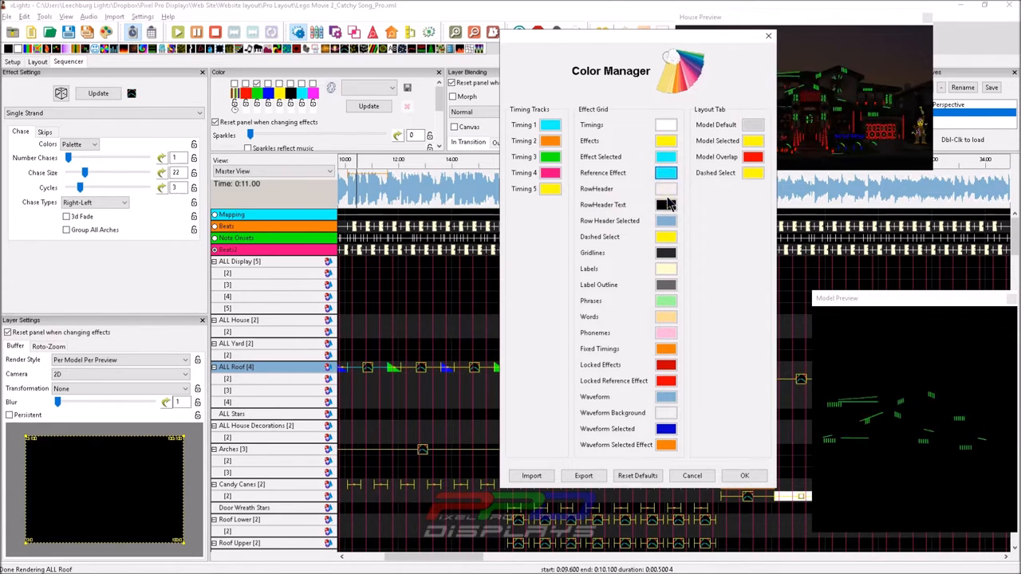
pyautogui.click(665, 204)
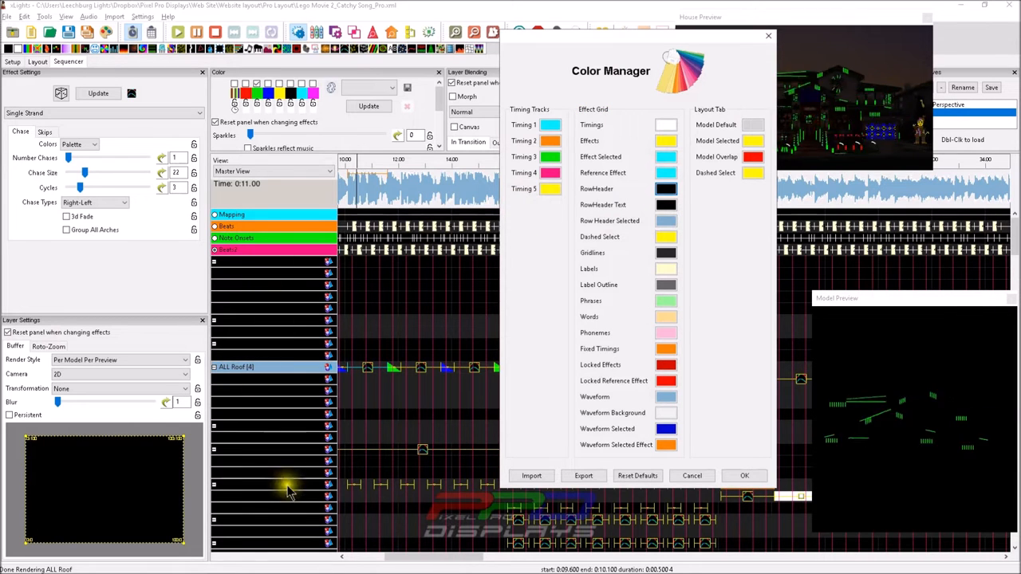
pyautogui.click(665, 188)
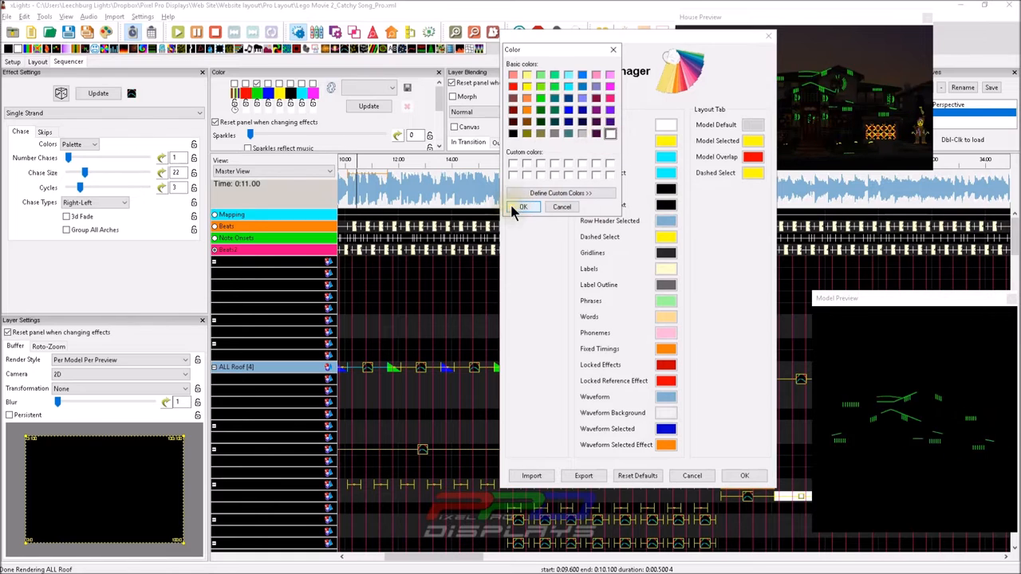
pyautogui.click(523, 207)
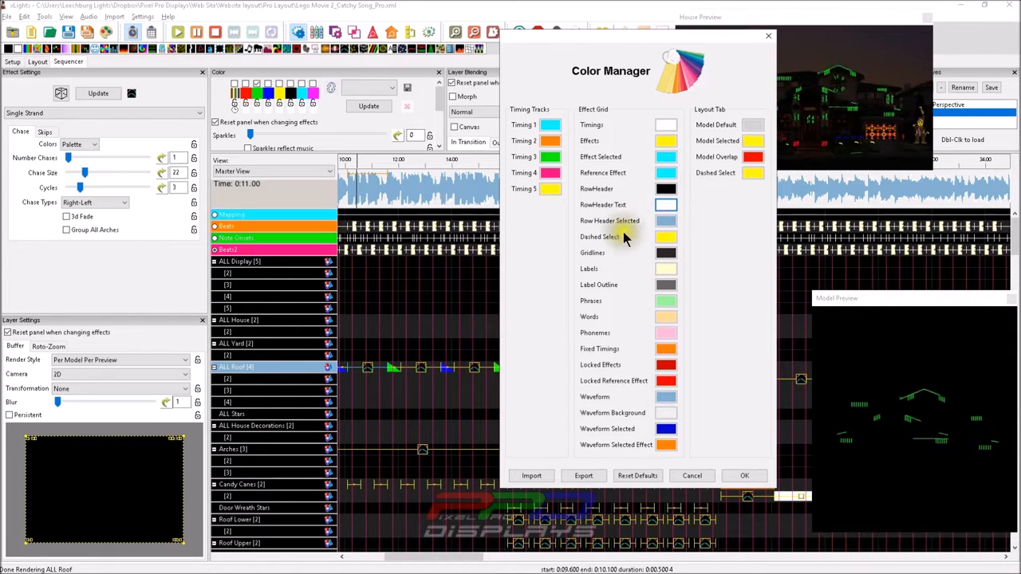
pyautogui.click(667, 237)
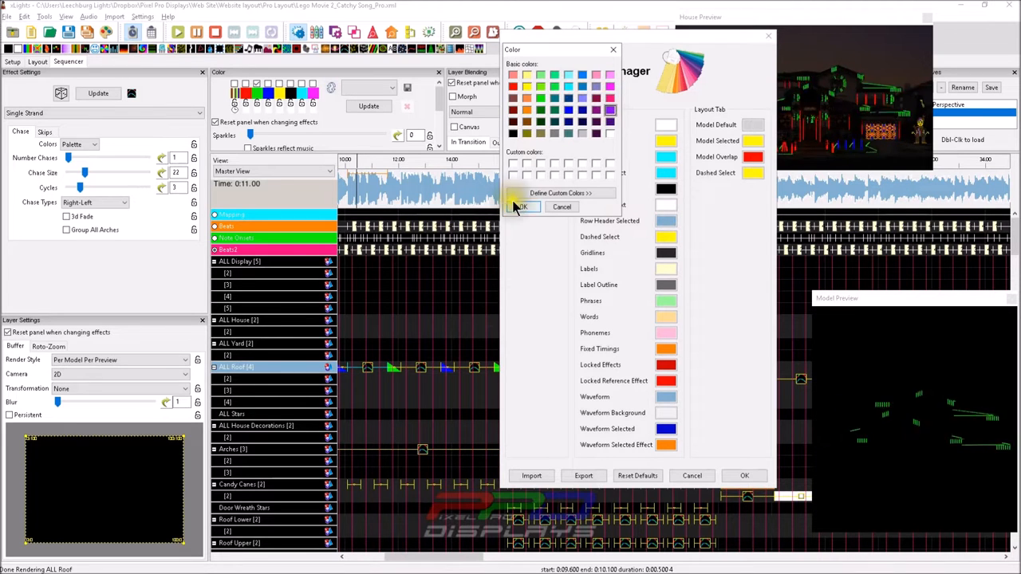
pyautogui.click(524, 208)
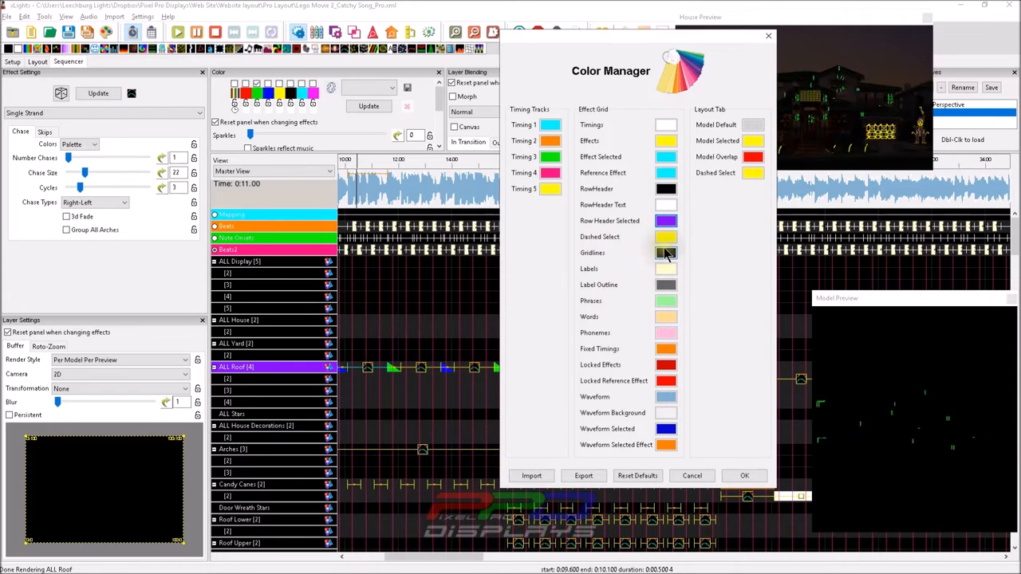
# Step: Give the gridlines a dark blue colour and recolour the labels
pyautogui.click(667, 252)
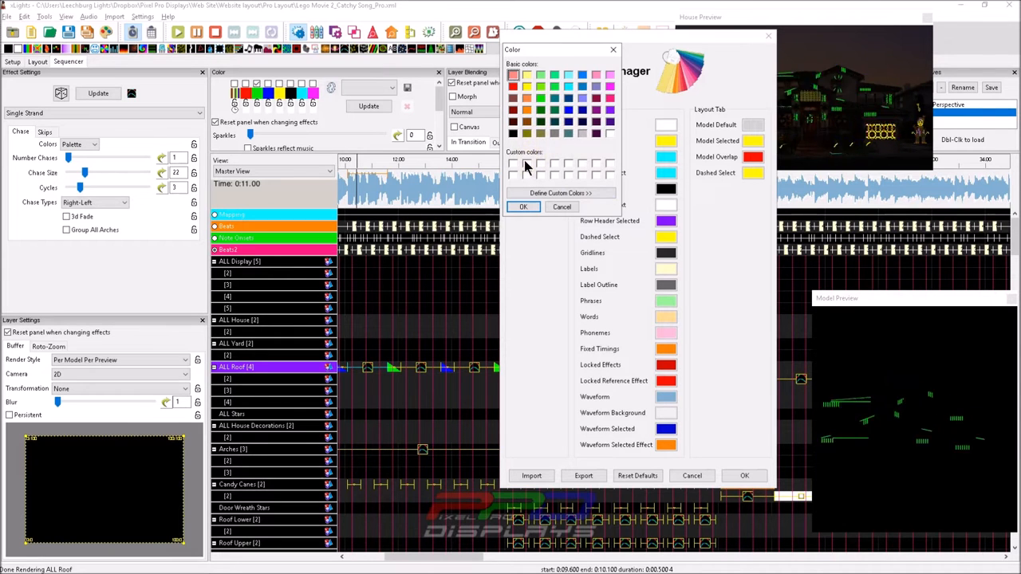
pyautogui.click(568, 98)
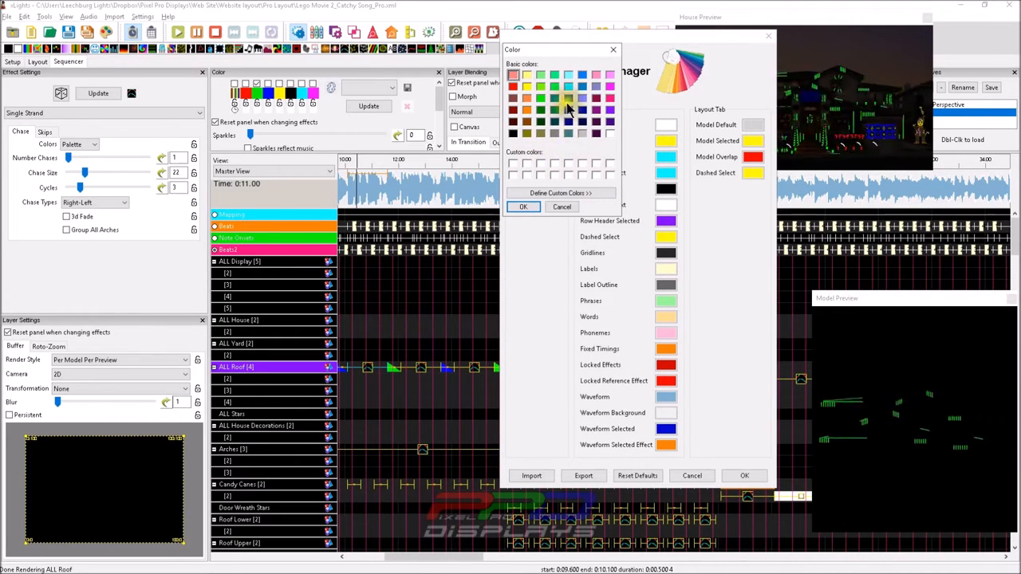
pyautogui.click(568, 99)
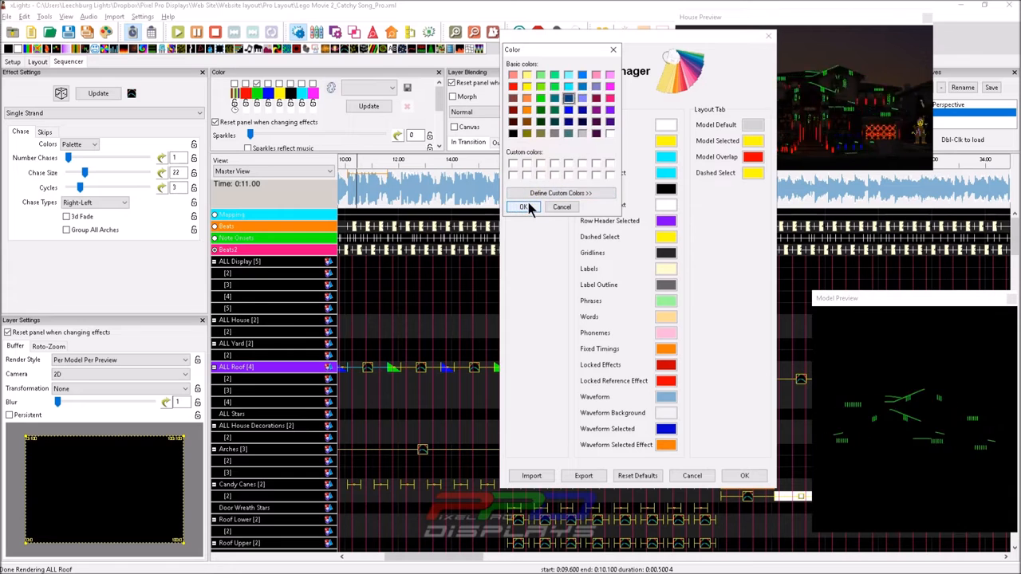
pyautogui.click(520, 207)
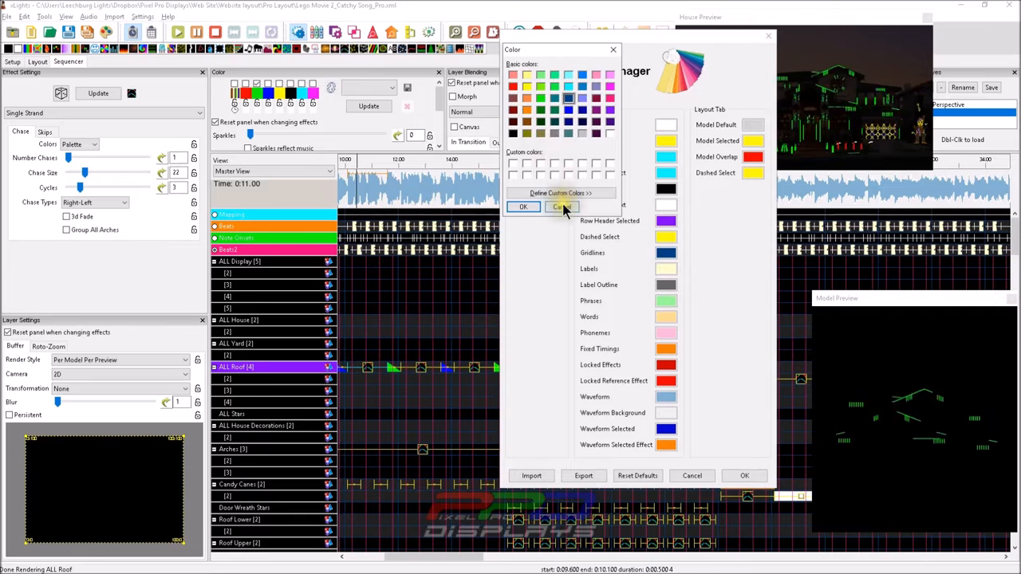
pyautogui.click(562, 208)
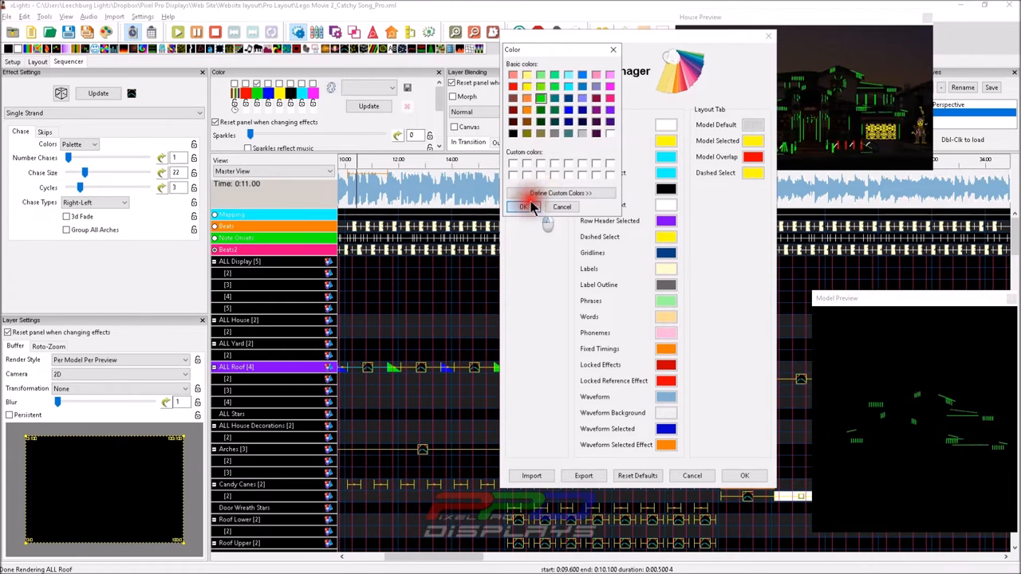
pyautogui.click(519, 207)
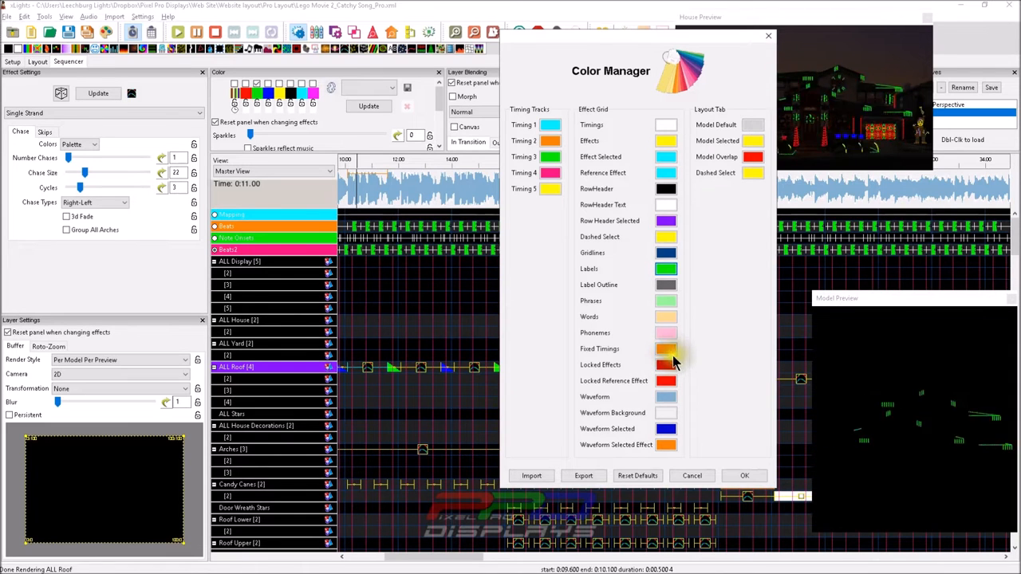
# Step: Recolour Fixed Timings and Locked Effects, then keep the changes and close the Color Manager
pyautogui.click(666, 348)
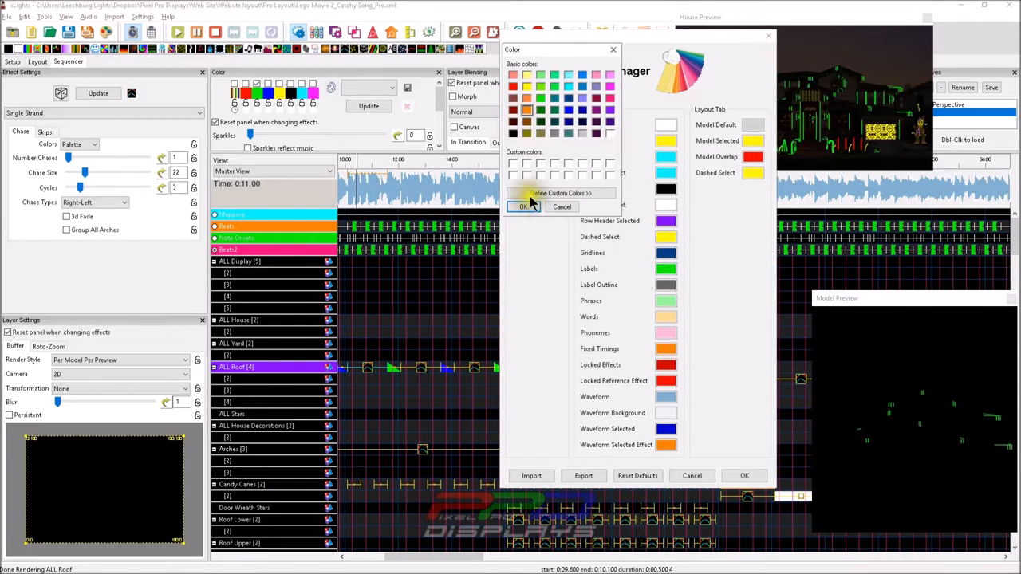
pyautogui.click(523, 208)
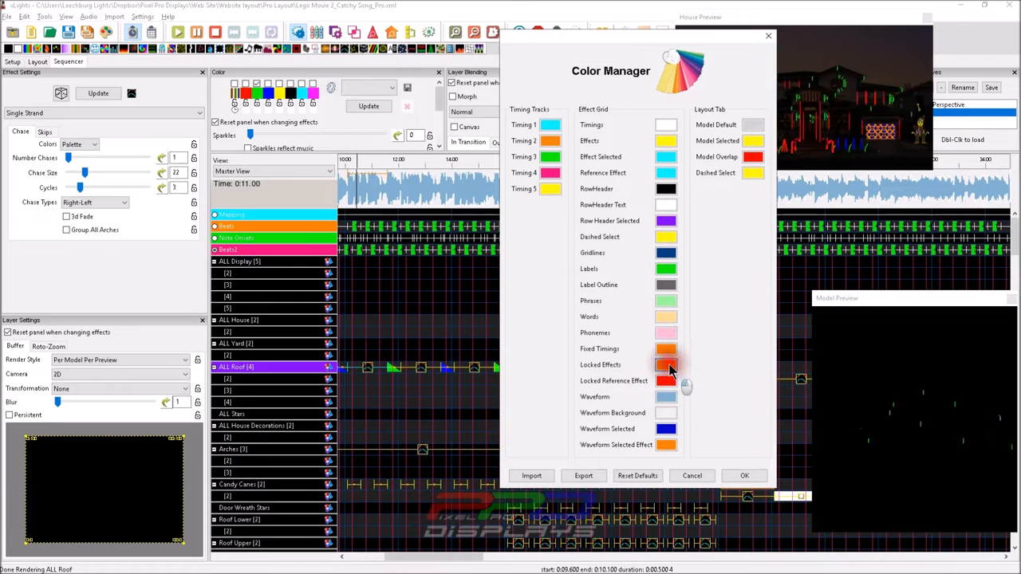
pyautogui.click(667, 363)
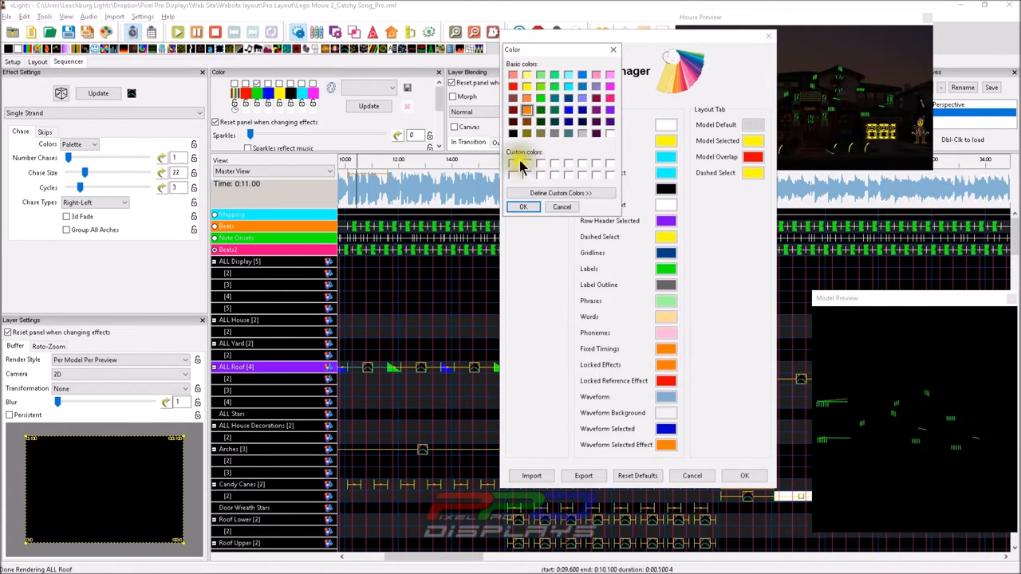
pyautogui.click(524, 207)
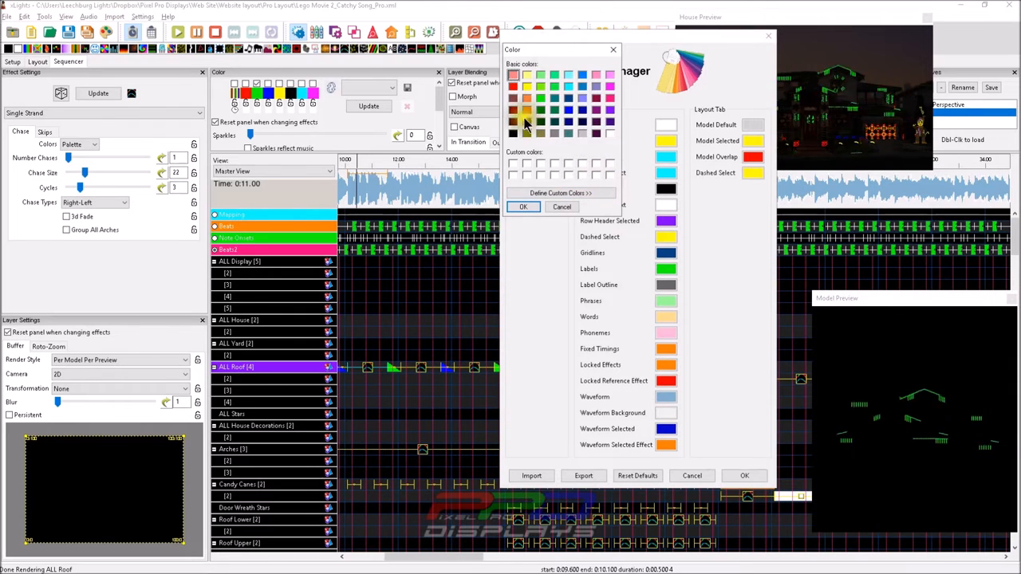
pyautogui.click(523, 207)
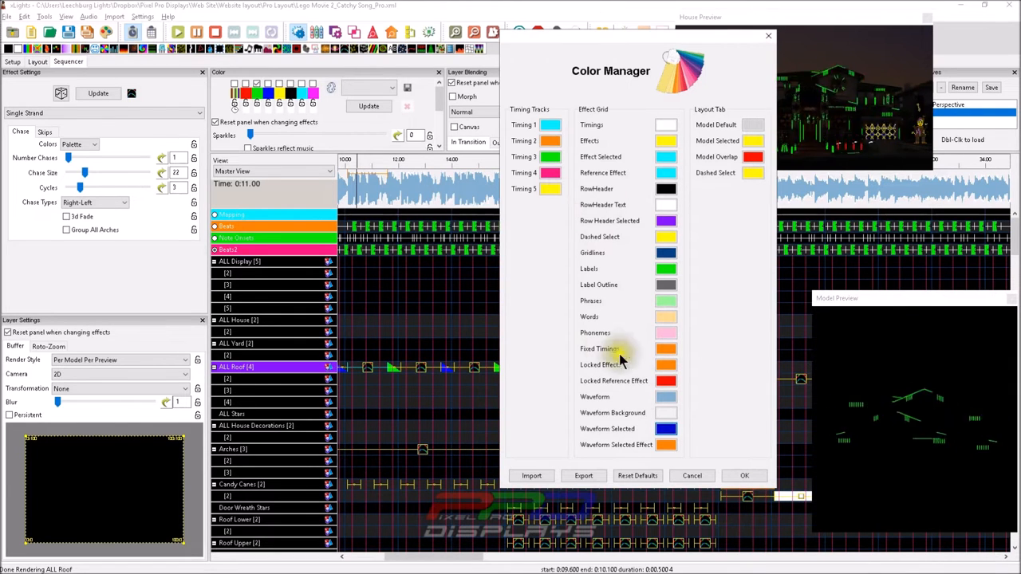
pyautogui.click(665, 348)
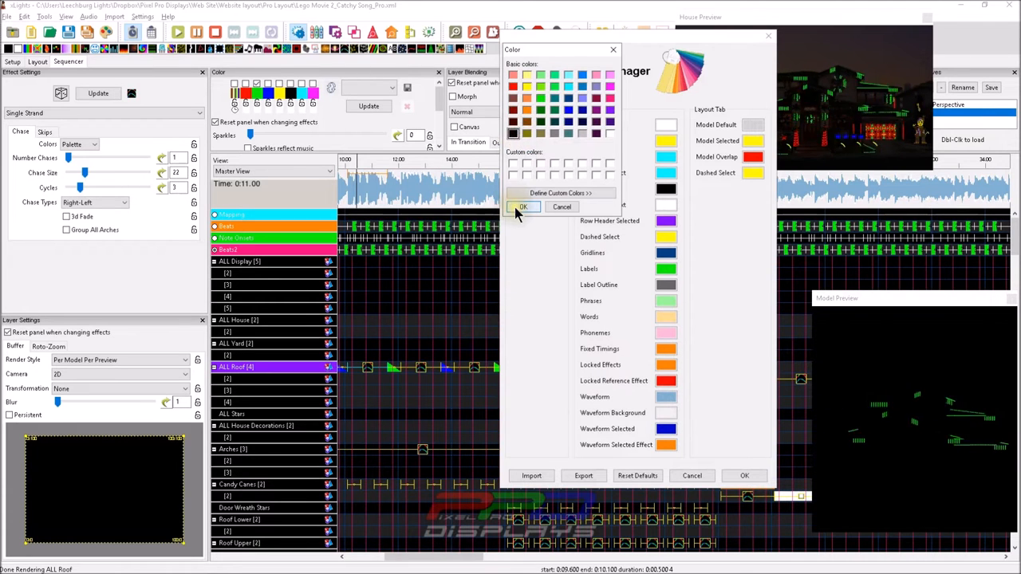
pyautogui.click(524, 207)
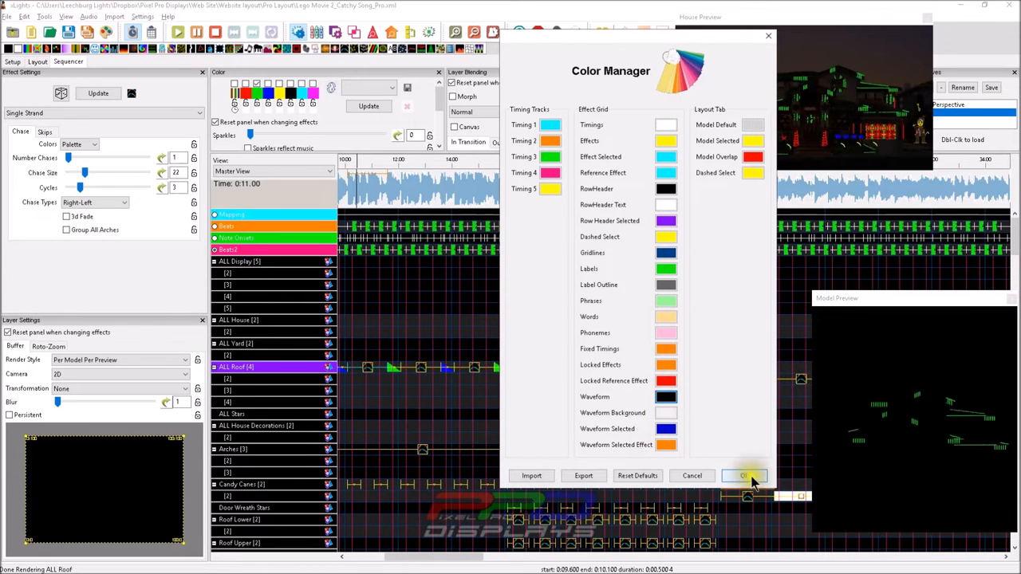
pyautogui.click(743, 476)
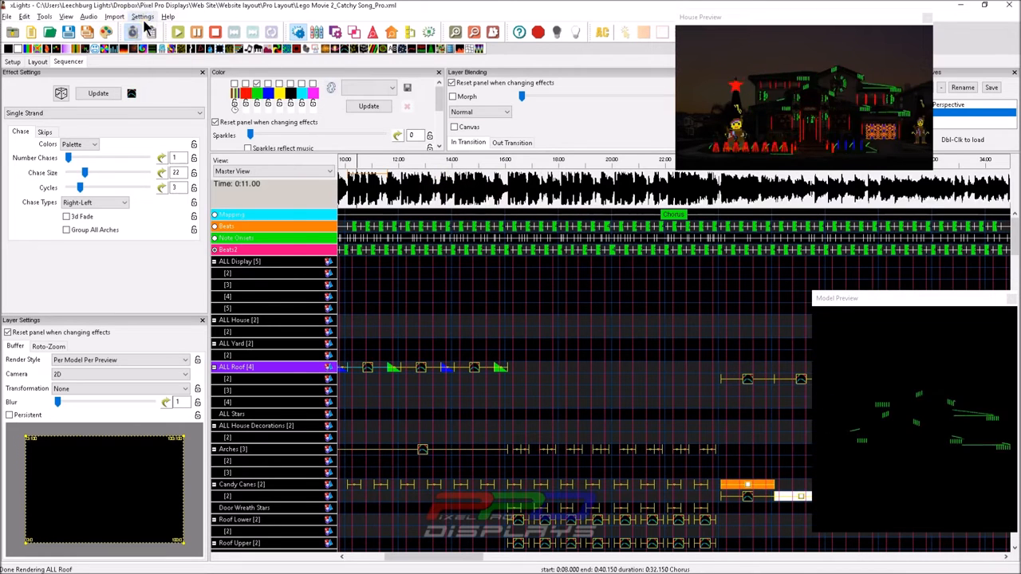
# Step: Reopen the Color Manager from the Settings menu
pyautogui.click(147, 19)
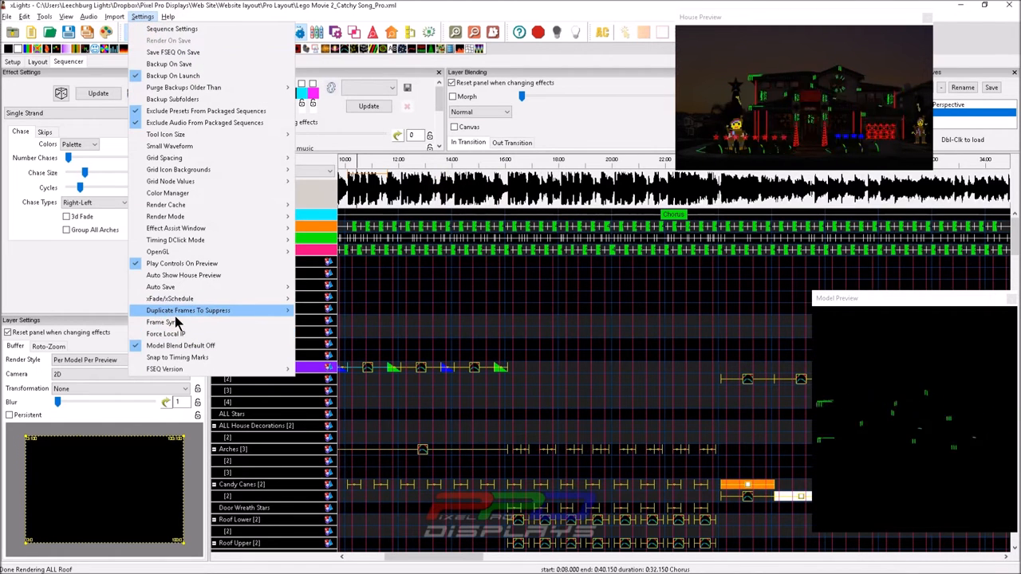
pyautogui.click(9, 16)
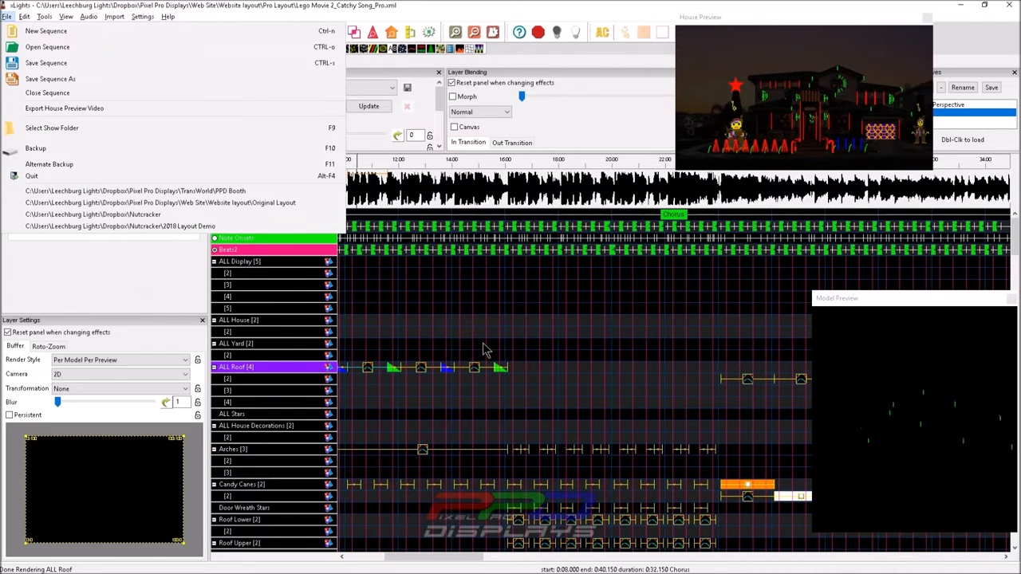
pyautogui.click(150, 19)
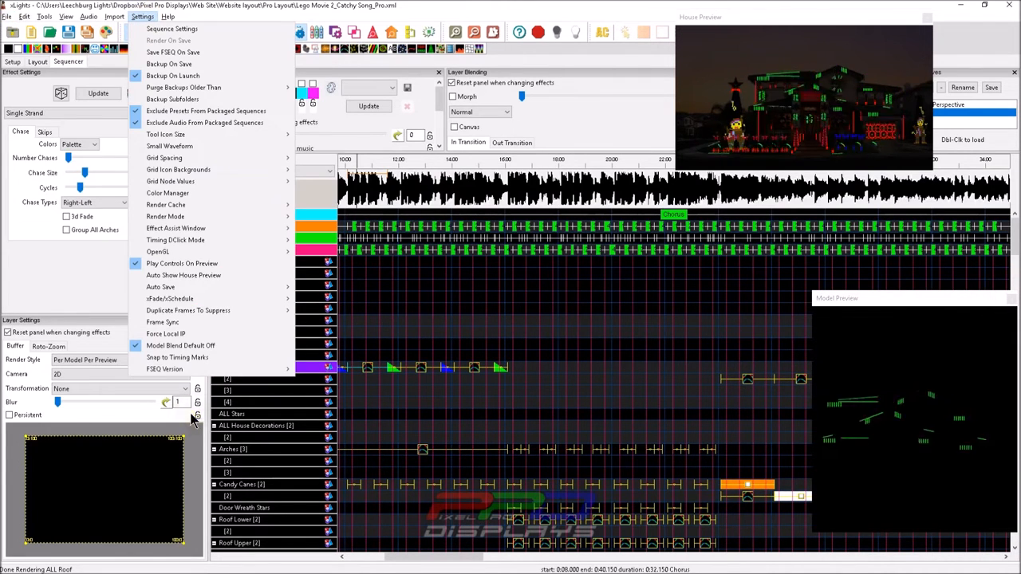
pyautogui.click(168, 193)
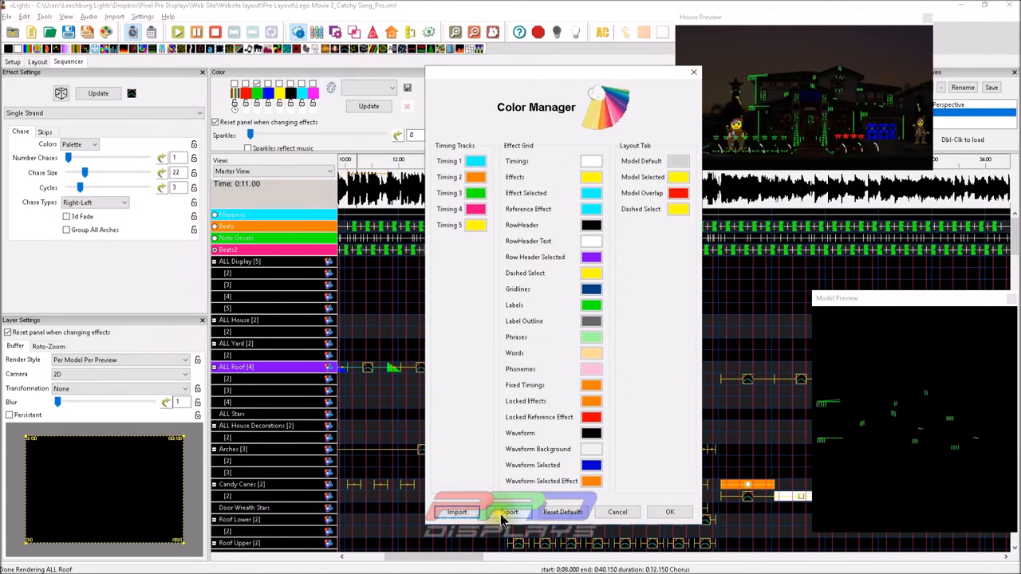
# Step: Export the colour theme as a file named TNT Delete me in the Pro Layout folder
pyautogui.click(507, 512)
pyautogui.write('TNT Delete me')
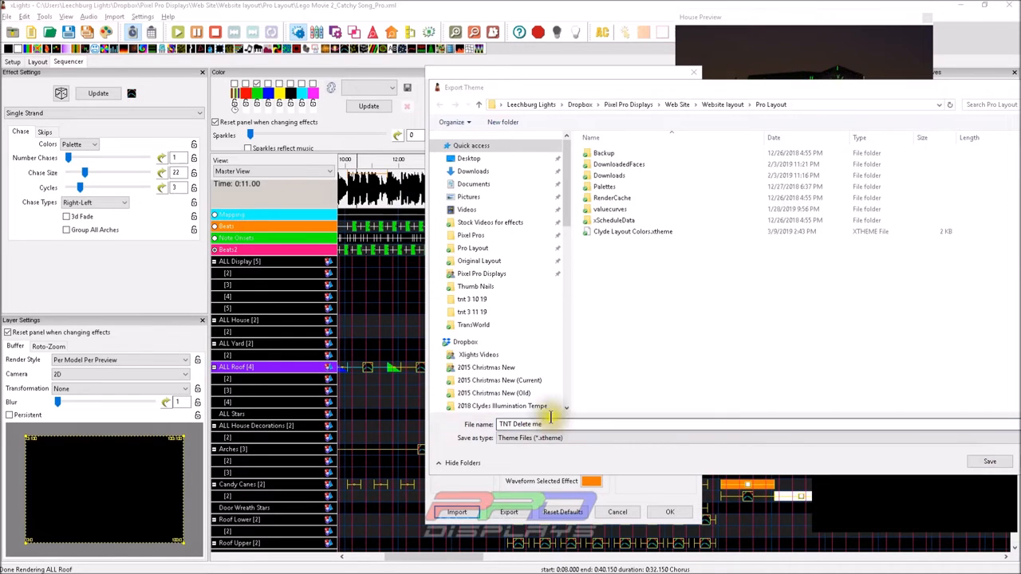
pyautogui.click(989, 461)
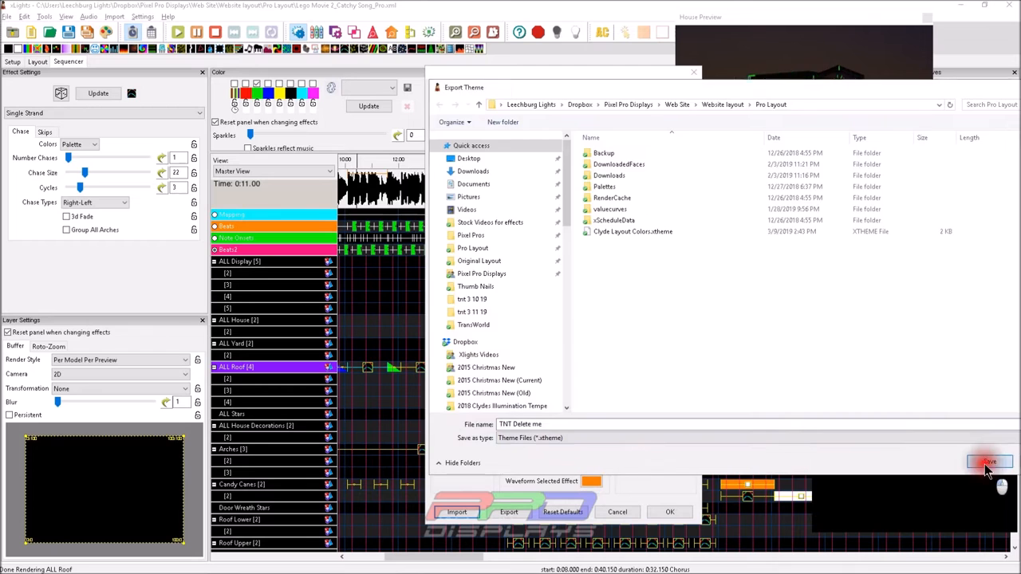
pyautogui.click(991, 461)
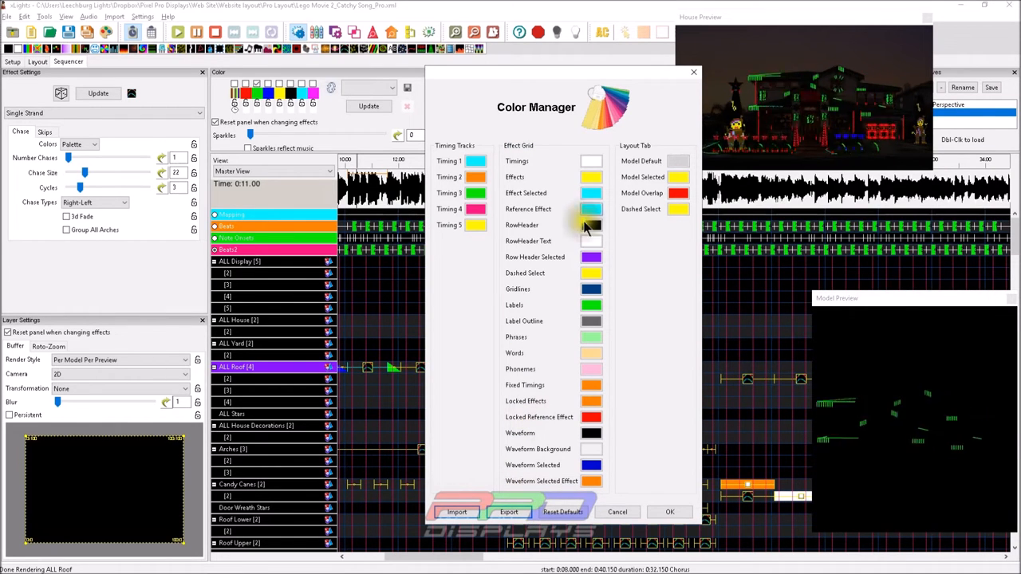
# Step: Reset all colours to defaults, confirm, then close the Color Manager without applying
pyautogui.click(561, 512)
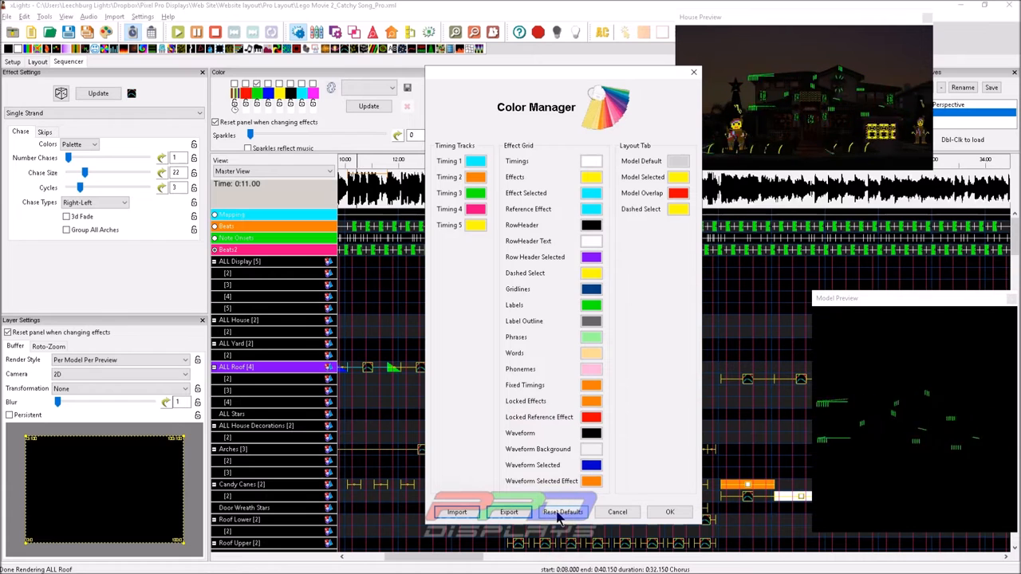
pyautogui.click(563, 512)
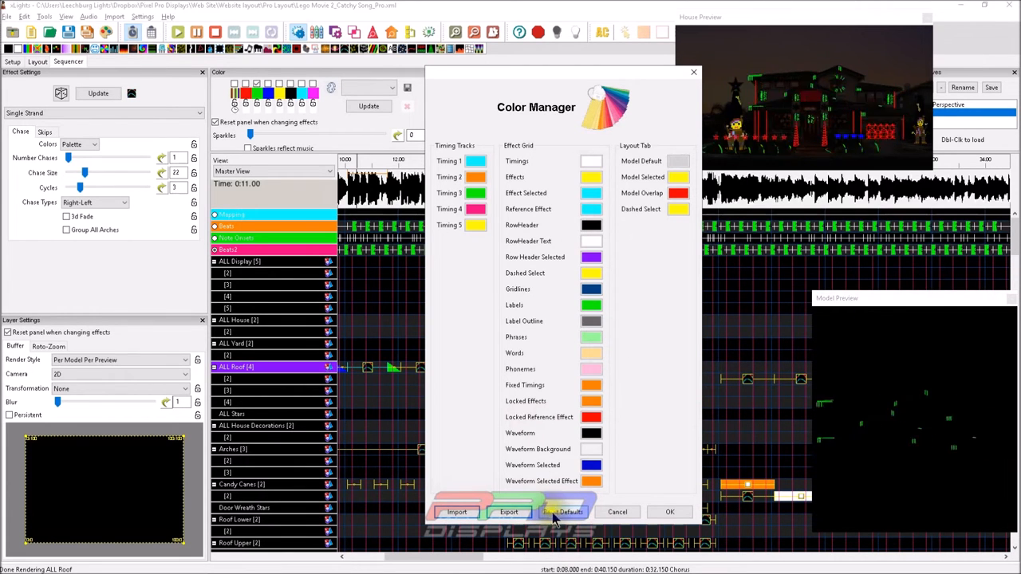
pyautogui.click(561, 512)
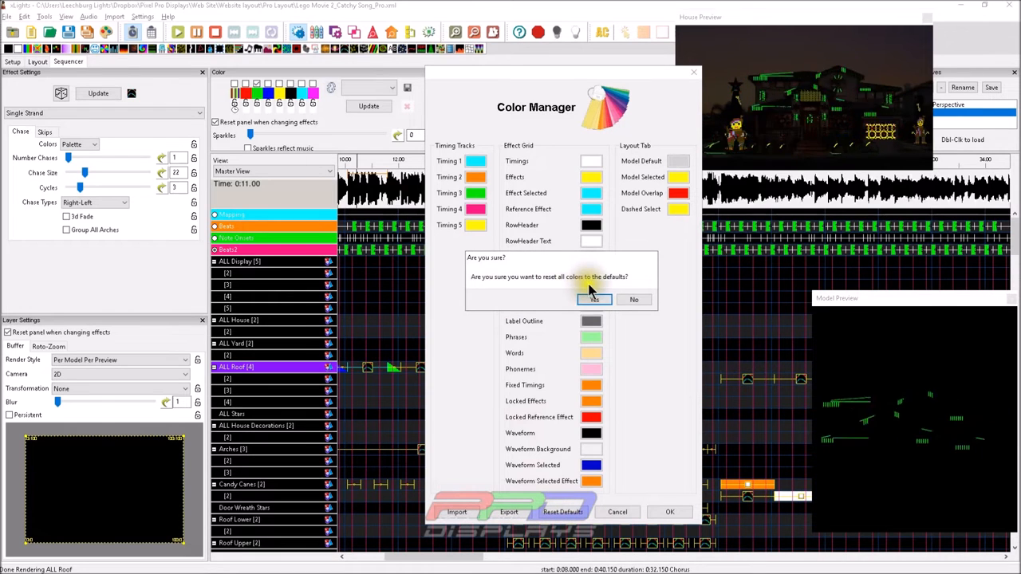
pyautogui.click(593, 300)
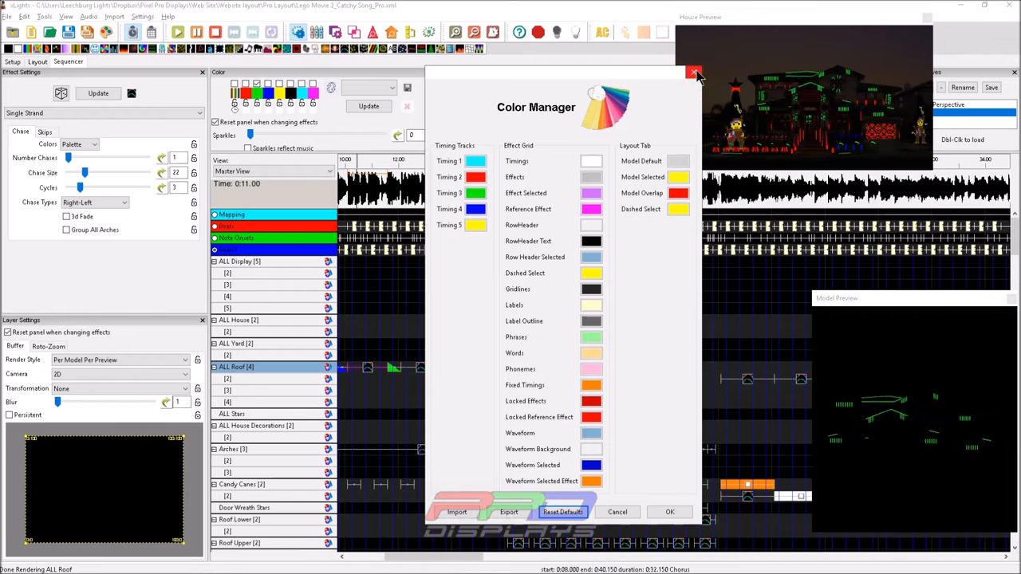
pyautogui.click(691, 72)
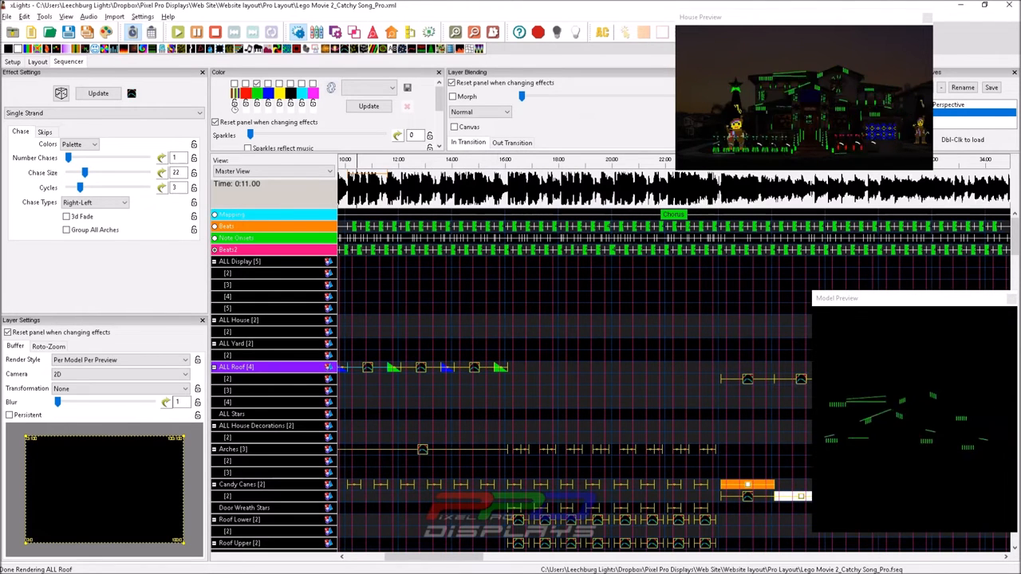
# Step: Reopen the Color Manager and reset all colours to their defaults, confirming the reset
pyautogui.click(143, 19)
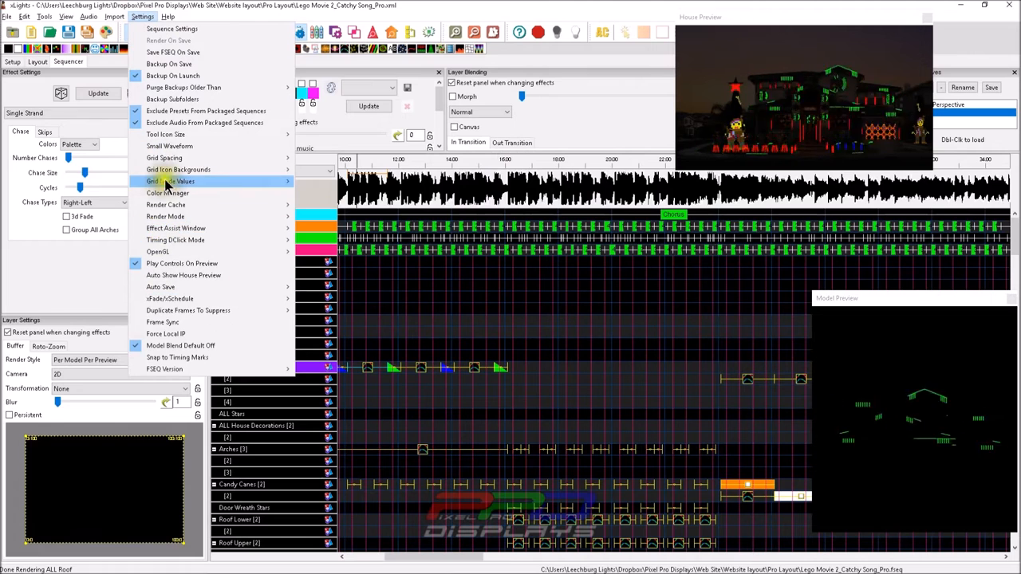
pyautogui.click(168, 191)
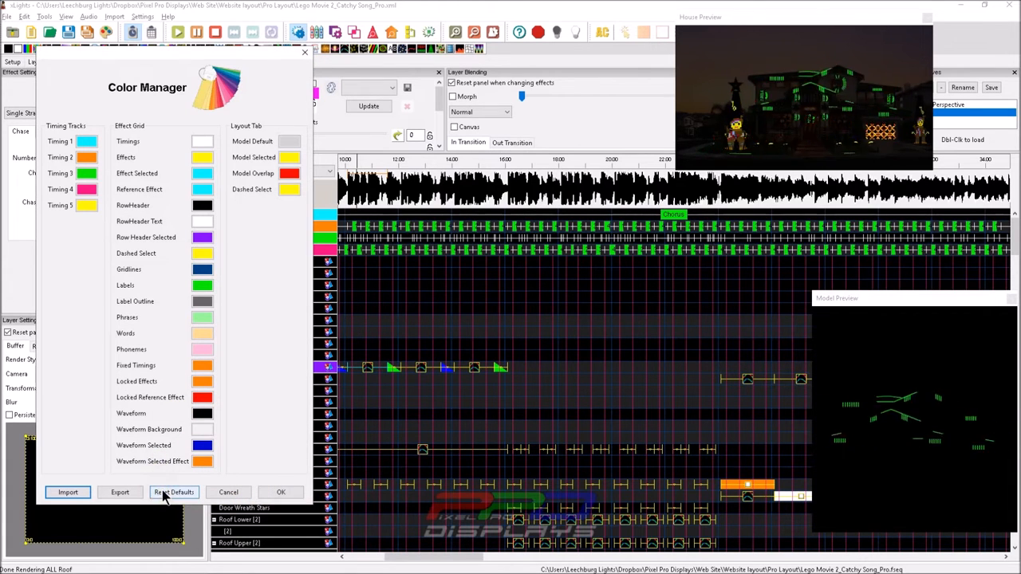
pyautogui.click(173, 491)
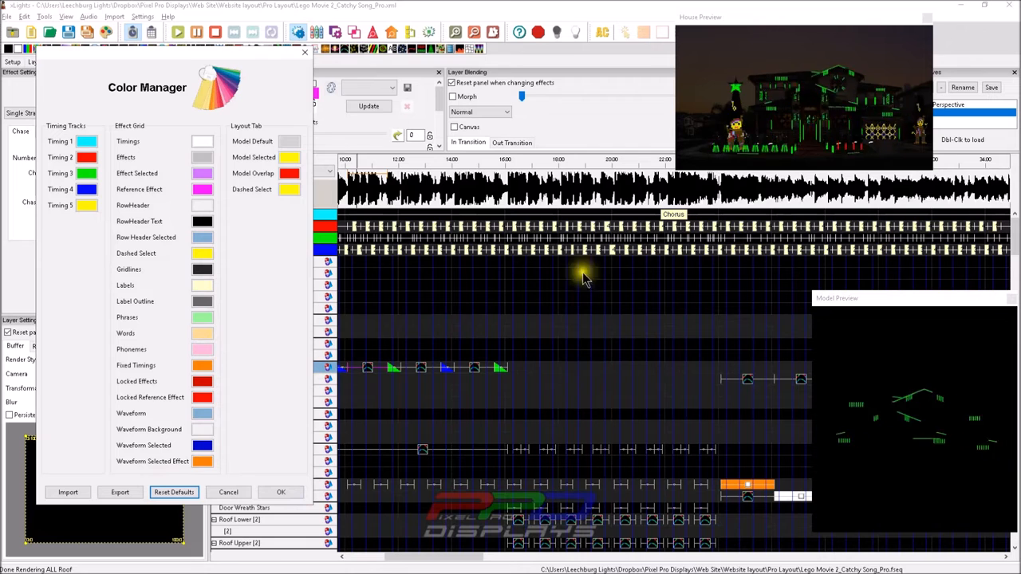
pyautogui.click(281, 491)
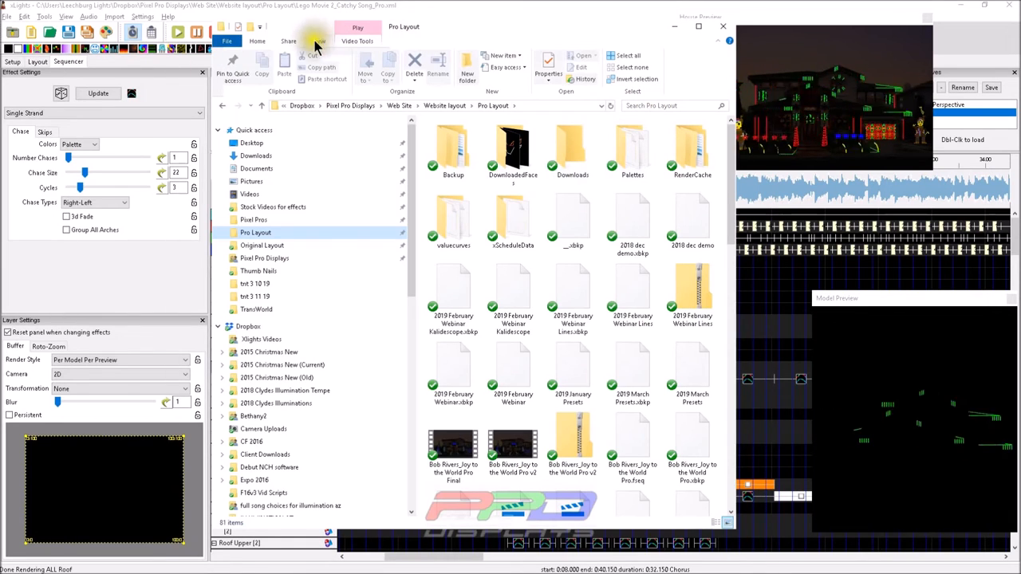
# Step: View the Pro Layout folder as a detailed list, inspect Clyde Layout Colors.xtheme, and close Explorer
pyautogui.click(316, 42)
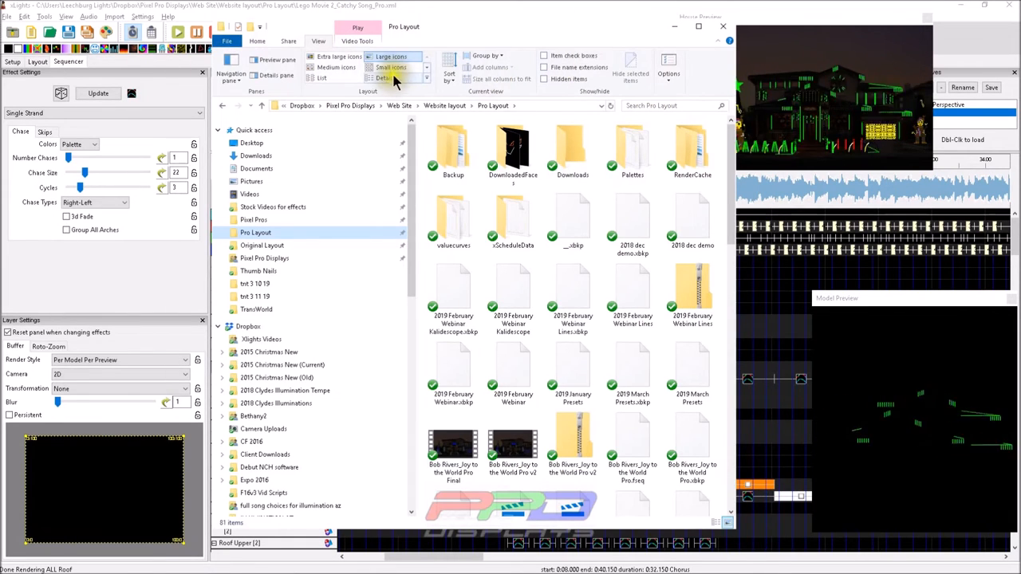
pyautogui.click(394, 80)
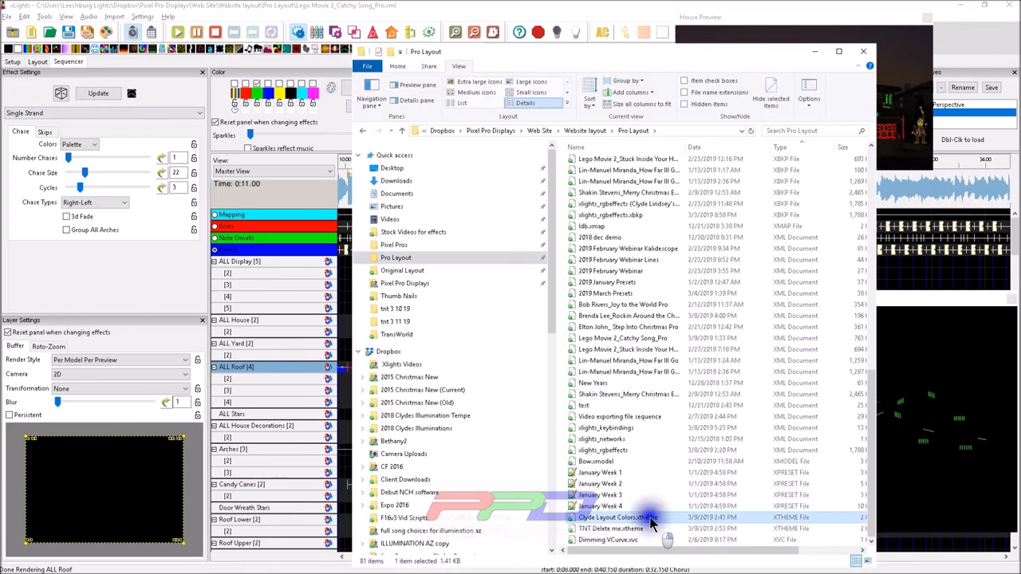
pyautogui.rightClick(626, 517)
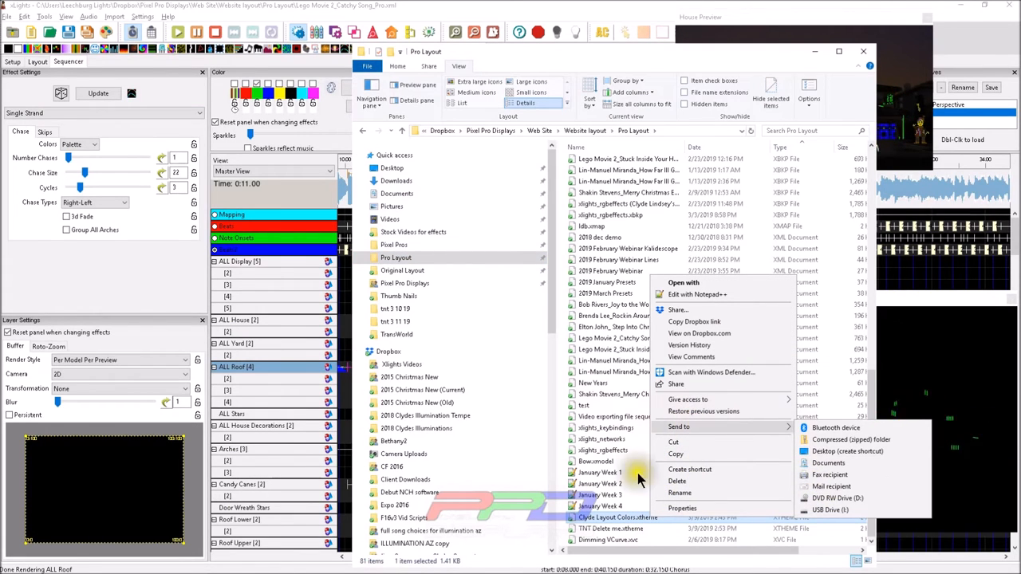
pyautogui.click(683, 493)
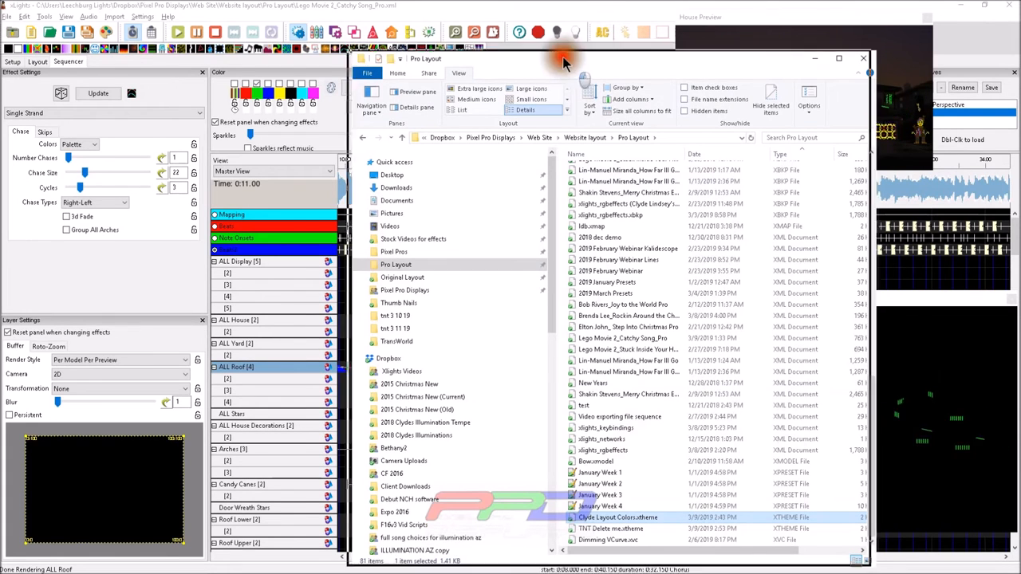
pyautogui.click(861, 58)
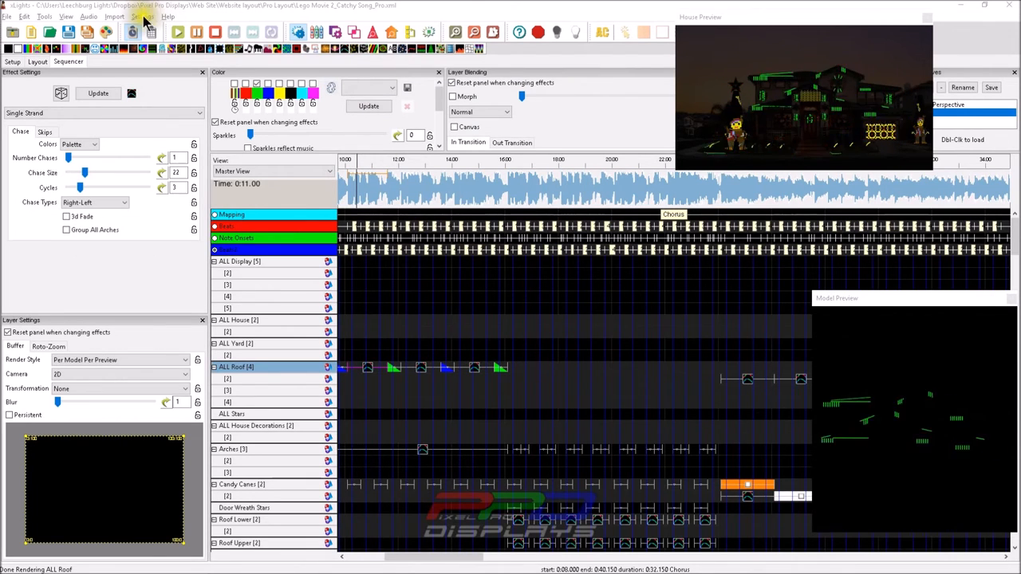
# Step: From Color Manager's Import, select Clyde Layout Colors.xtheme in the Pro Layout folder
pyautogui.click(140, 18)
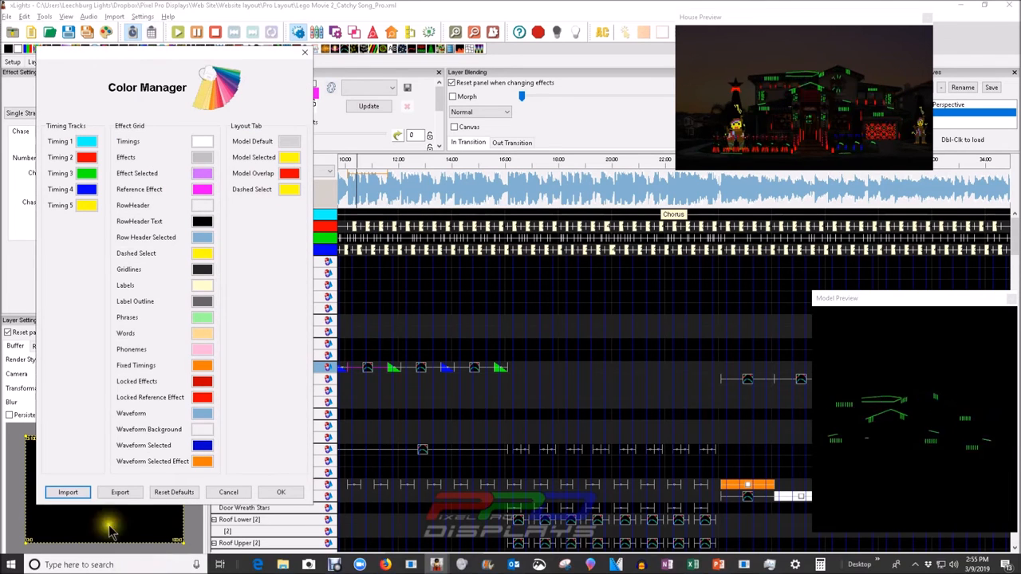
pyautogui.click(67, 492)
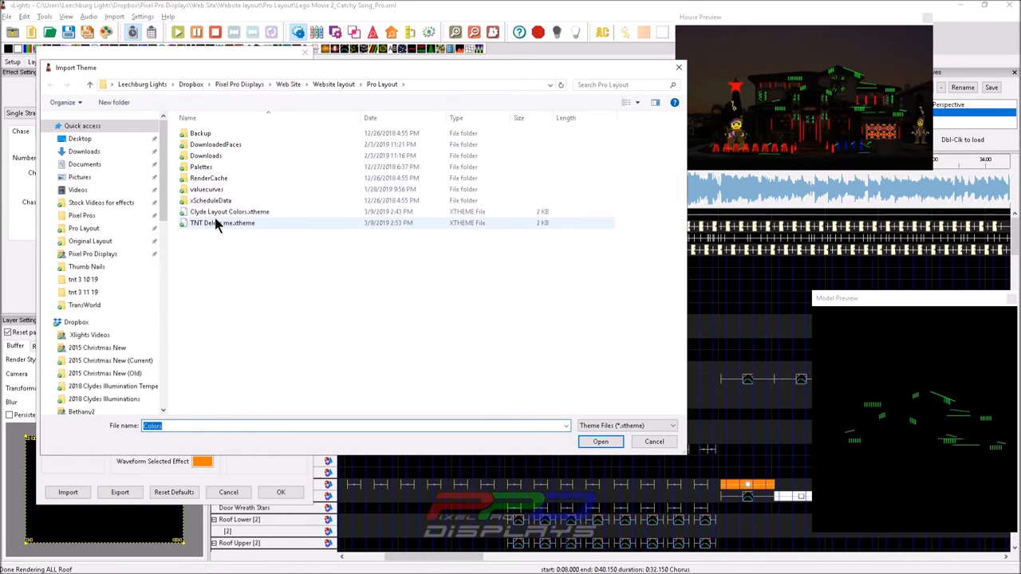
pyautogui.moveTo(217, 223)
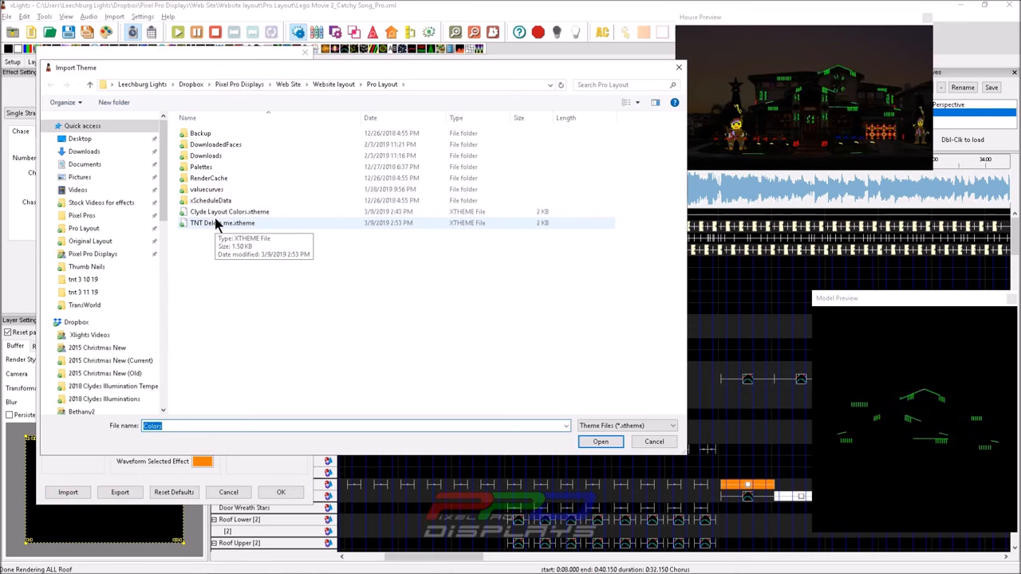
pyautogui.click(230, 211)
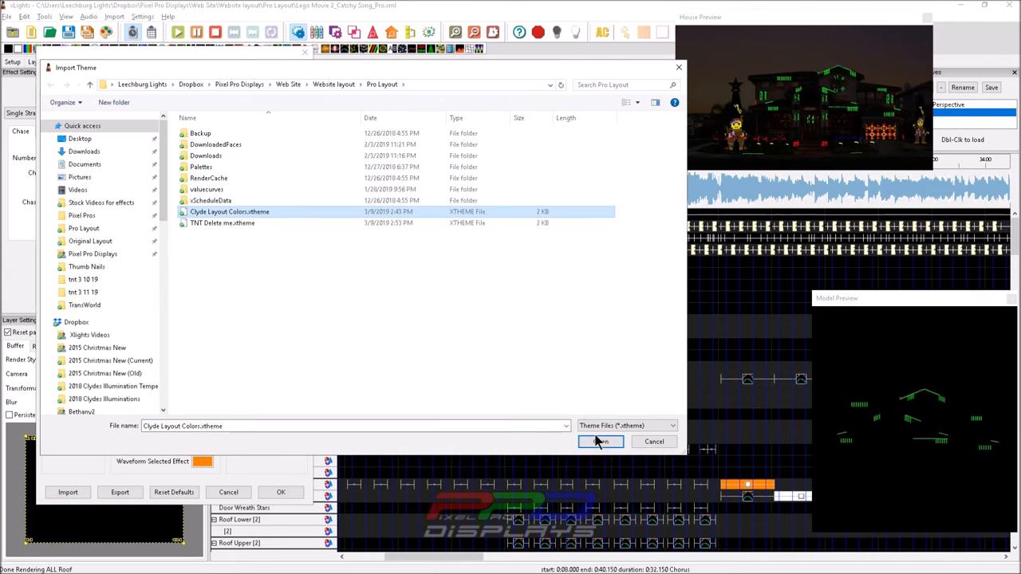